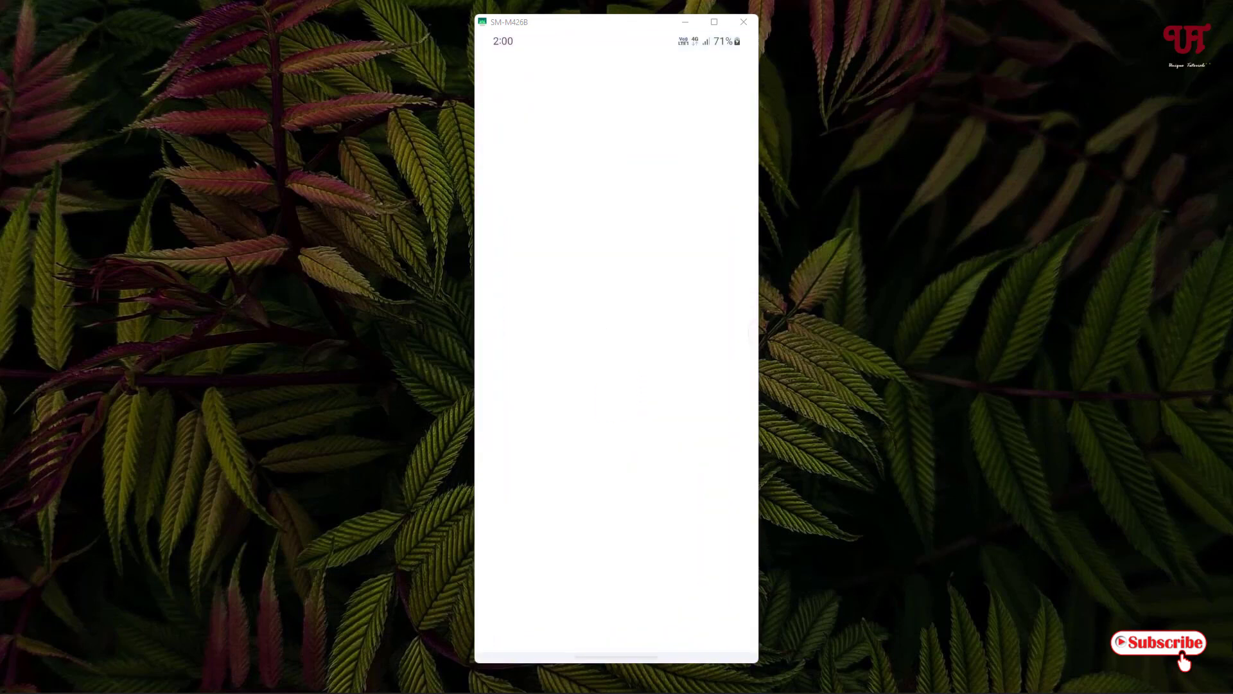
Search the Play Store for 'lokiboard' and install LokiBoard - Android Keylogger
left_click(601, 72)
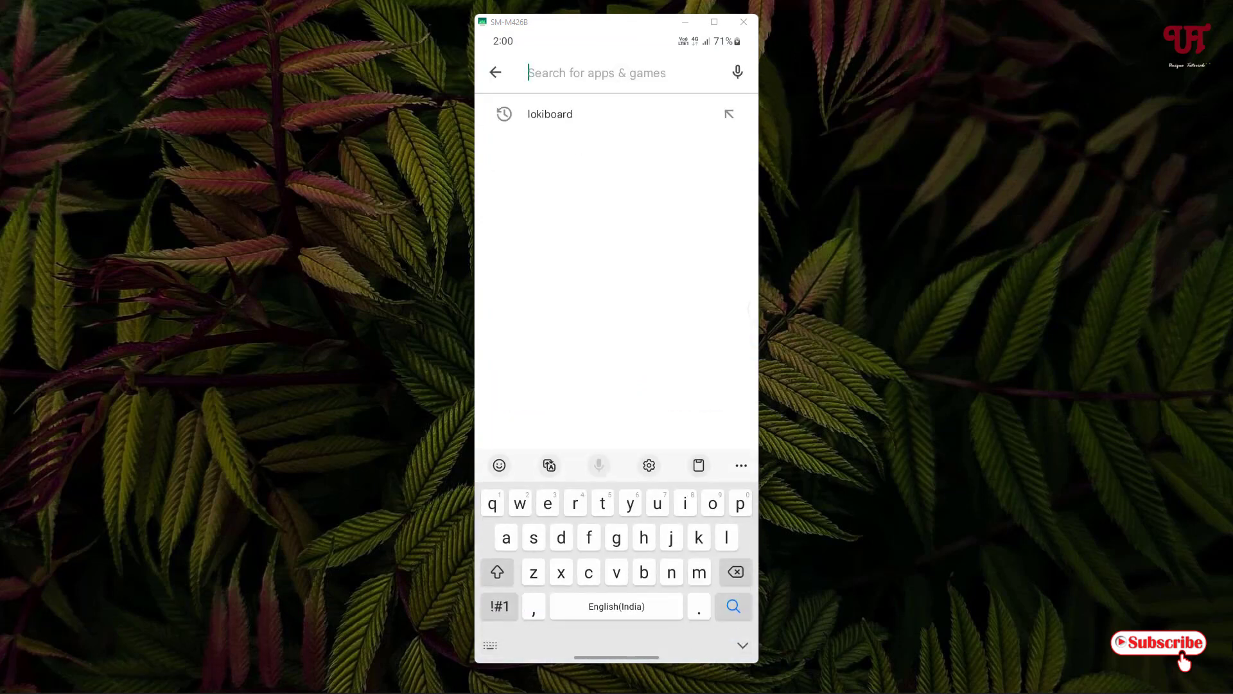
left_click(550, 113)
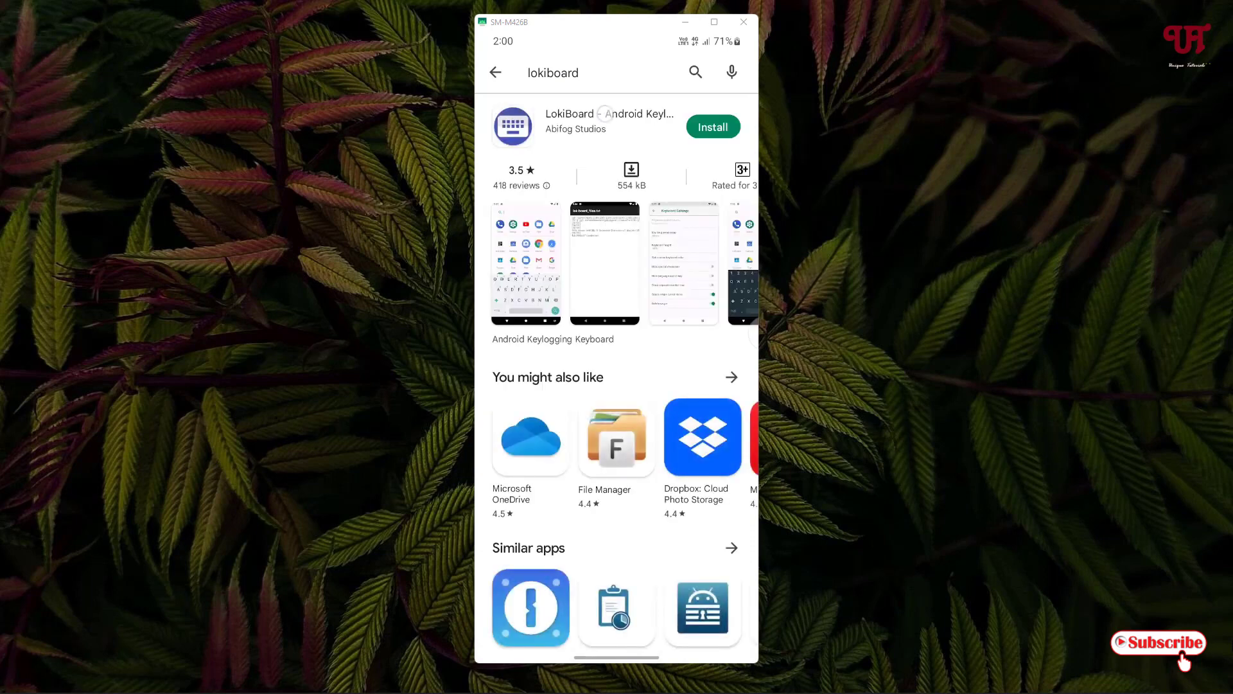
left_click(609, 122)
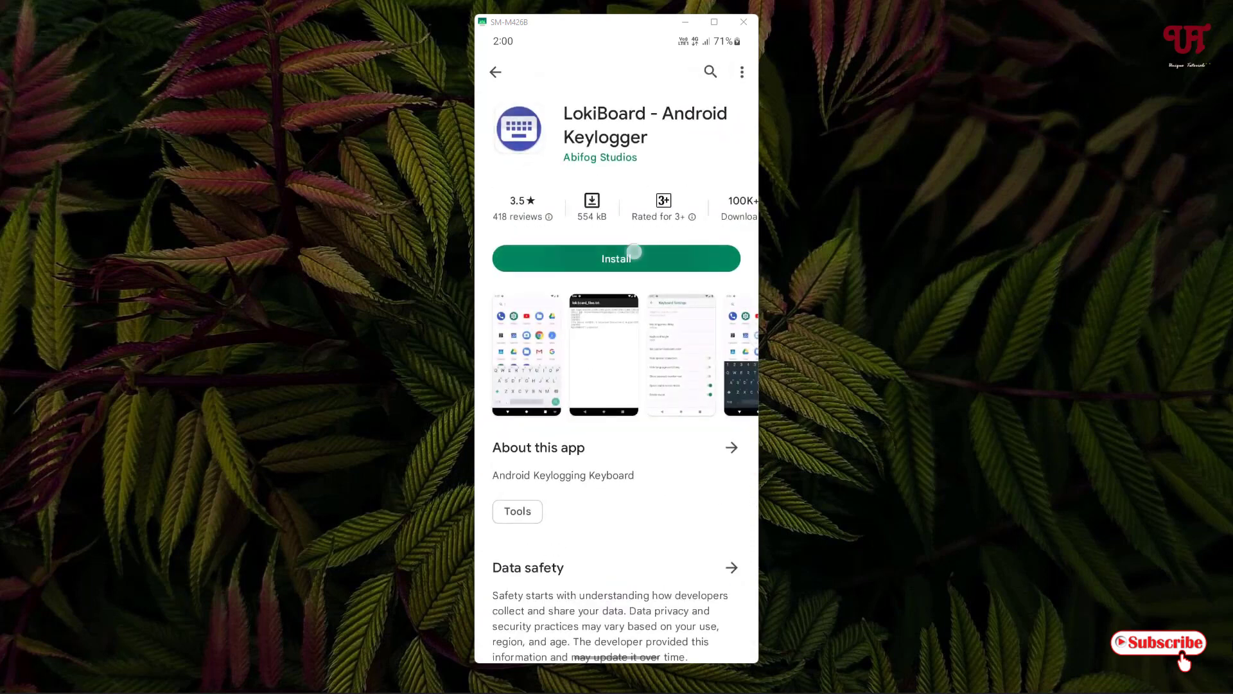
left_click(616, 258)
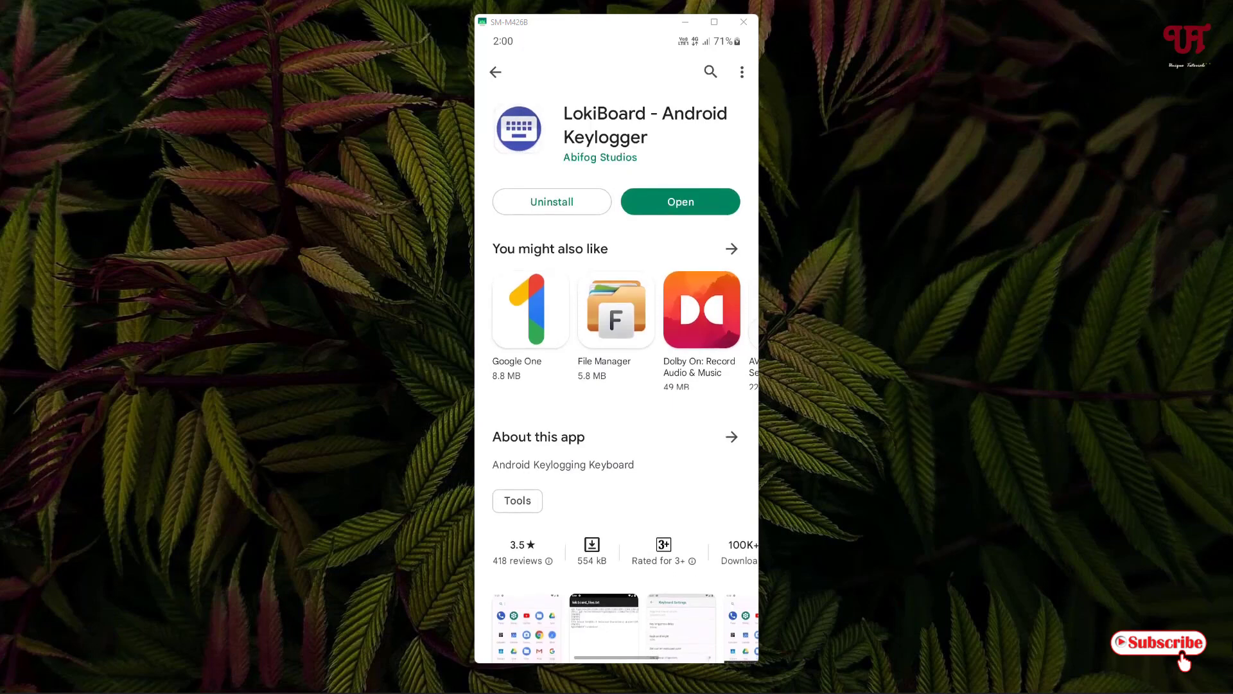
Launch LokiBoard, switch on LokiBoard Keyboard, and select it as the default keyboard
left_click(680, 201)
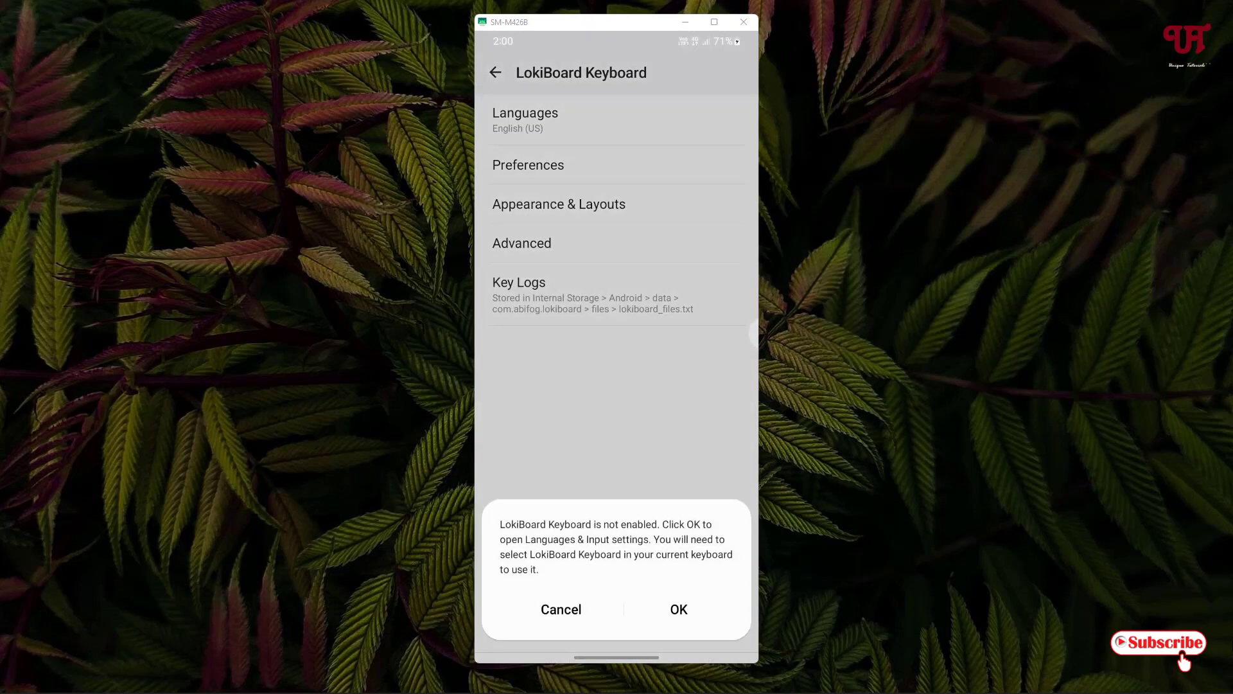
left_click(679, 609)
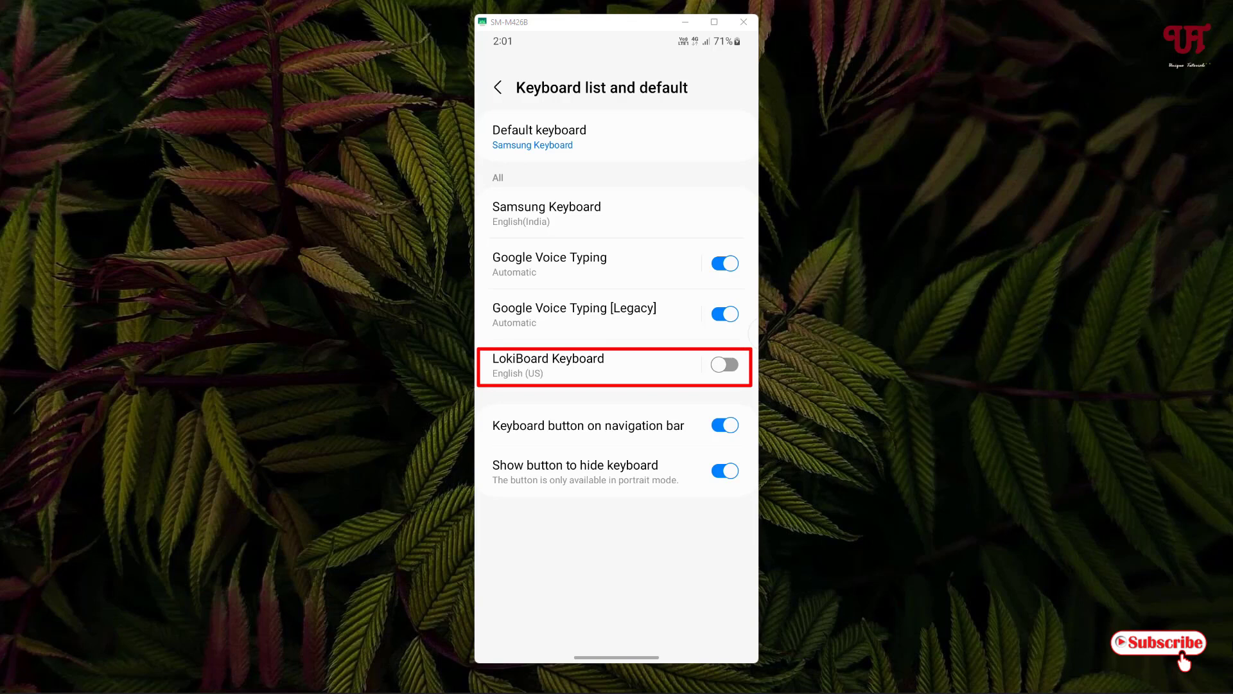
left_click(724, 365)
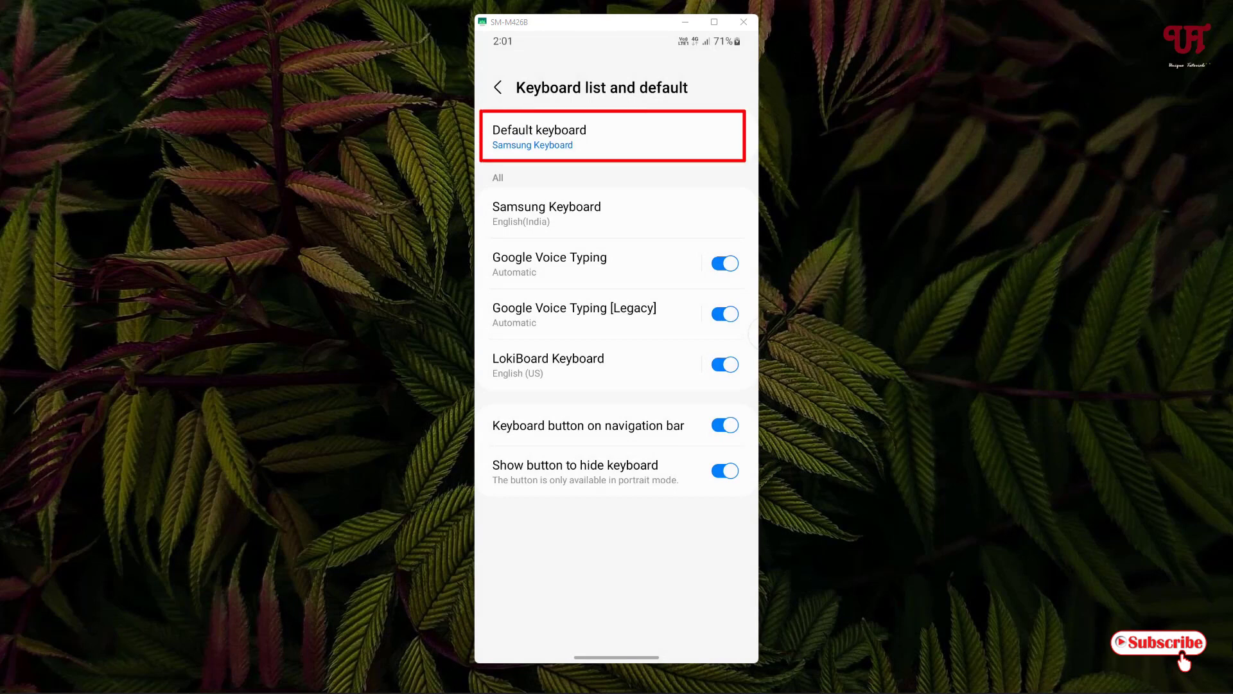
left_click(611, 136)
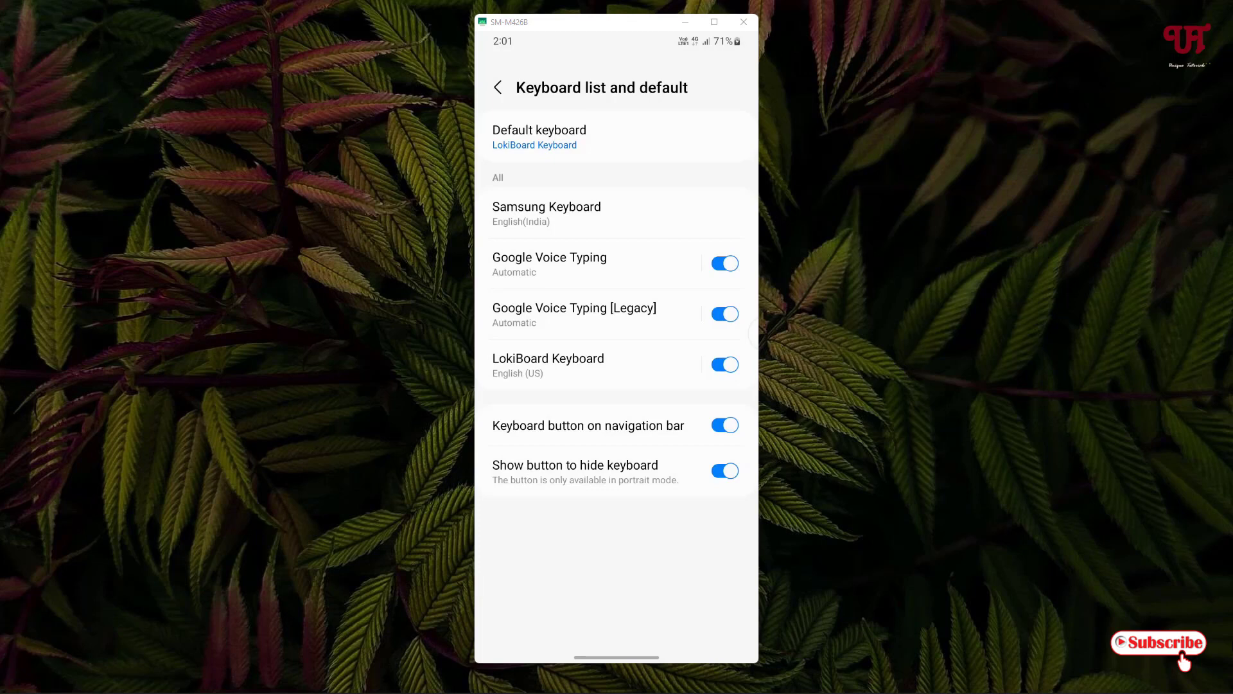
left_click(548, 363)
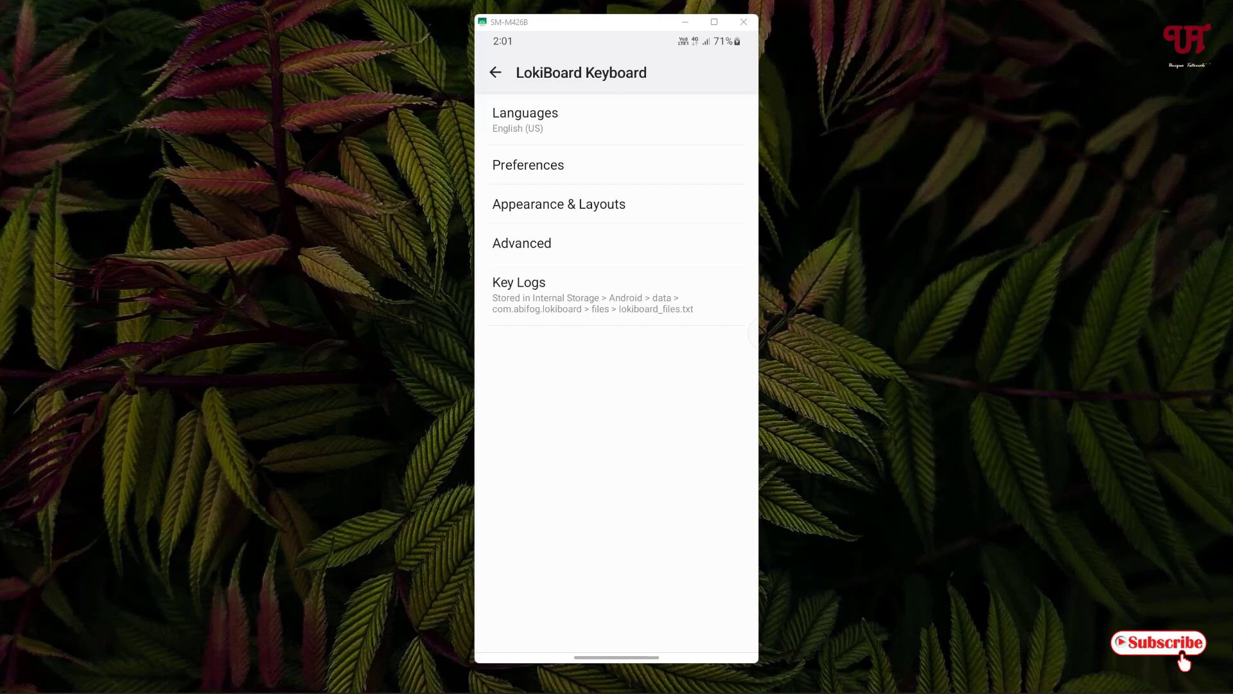
left_click(679, 137)
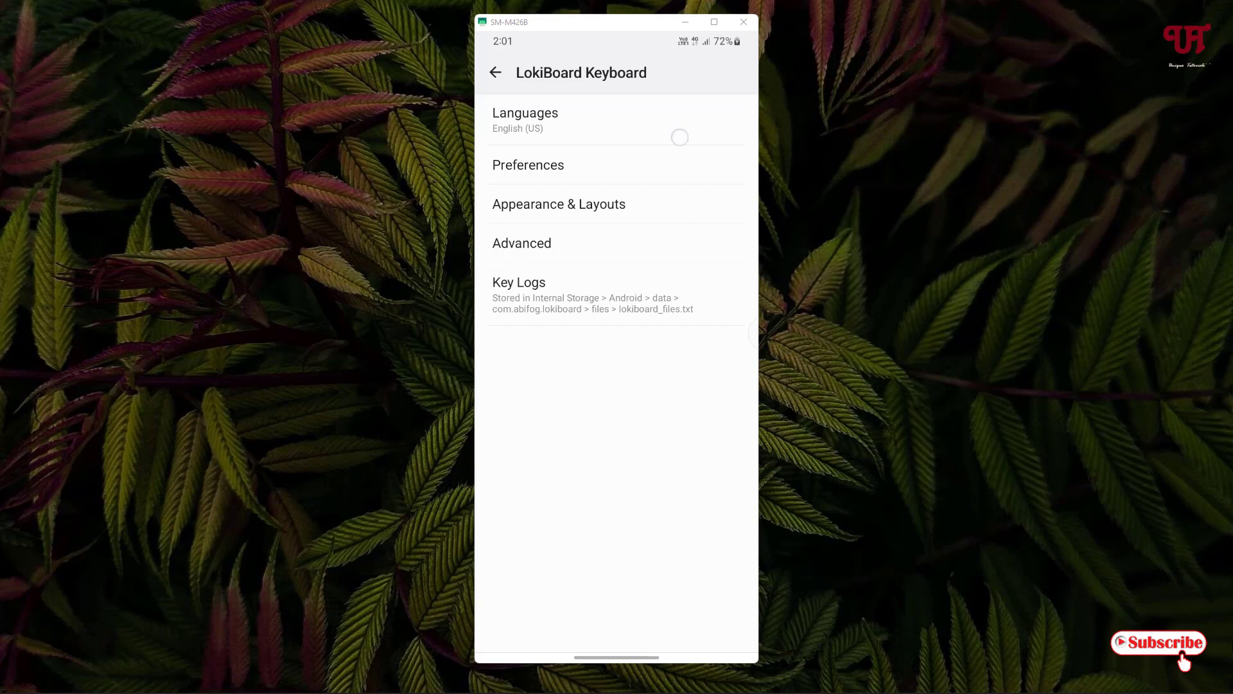
left_click(525, 120)
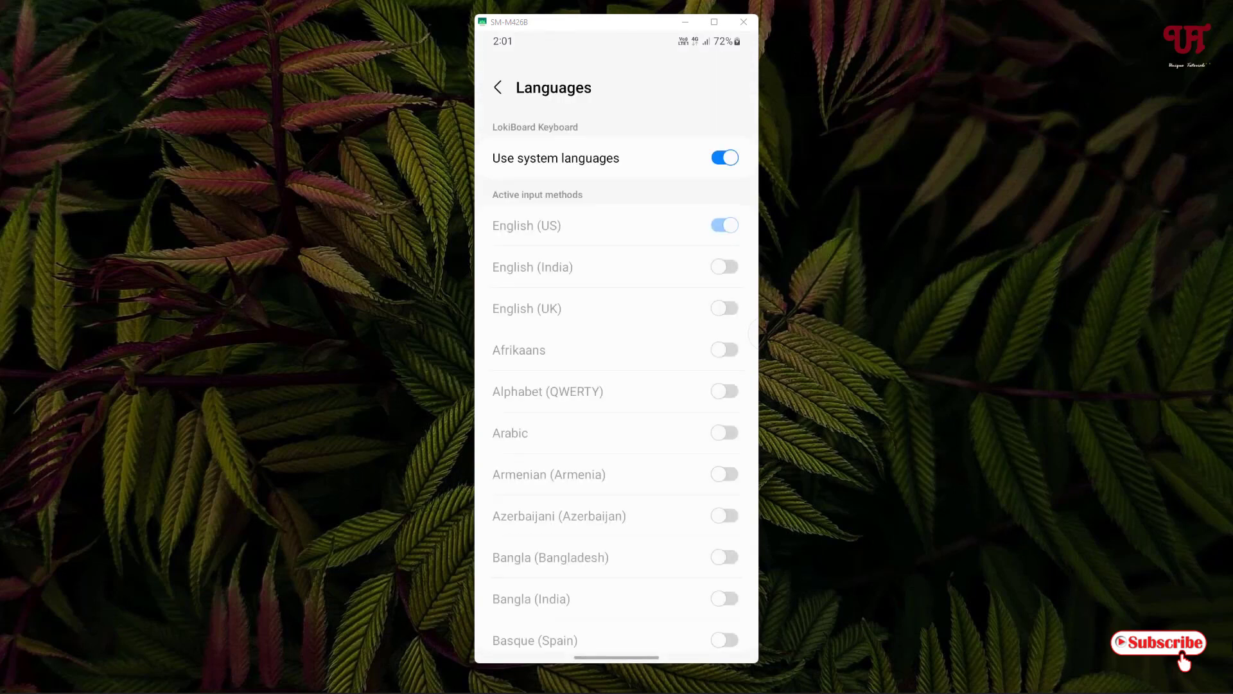
left_click(499, 87)
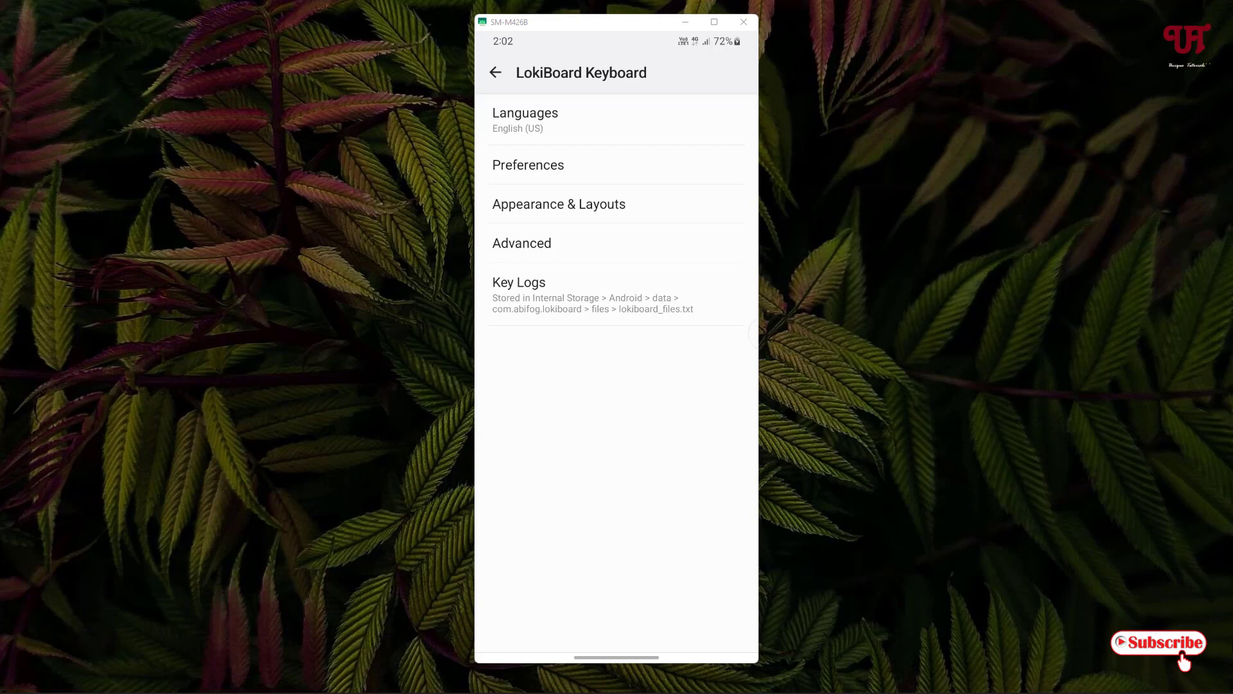
left_click(528, 164)
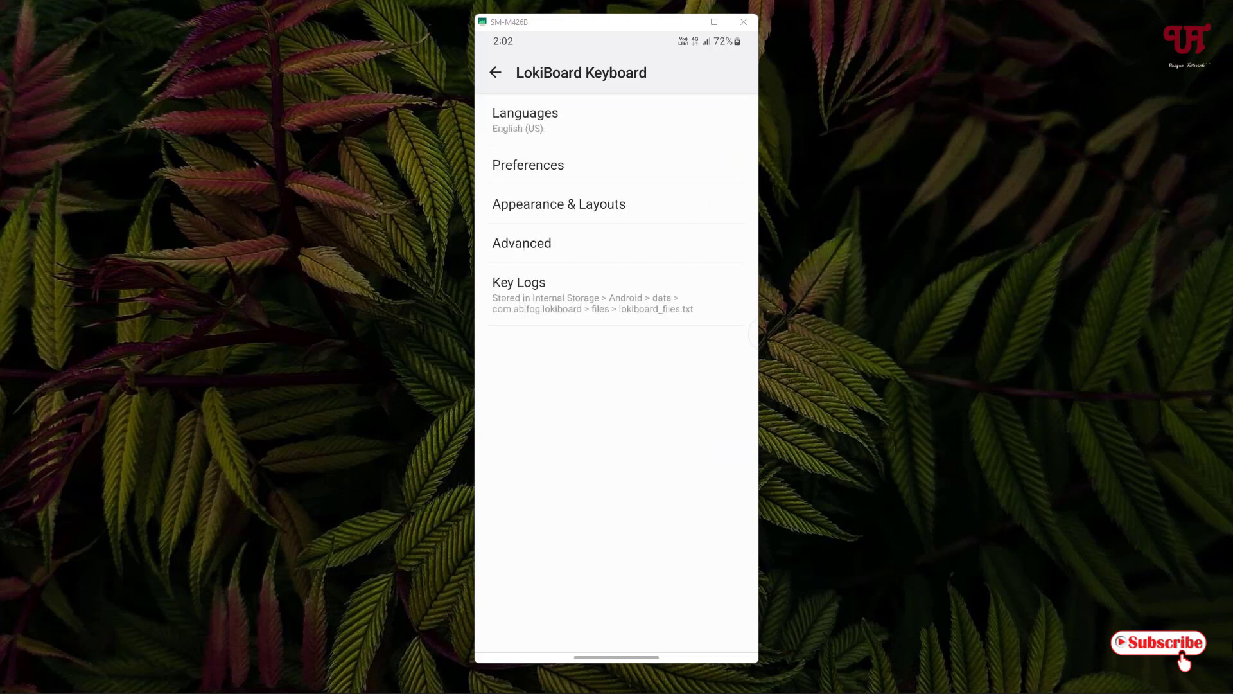
left_click(559, 203)
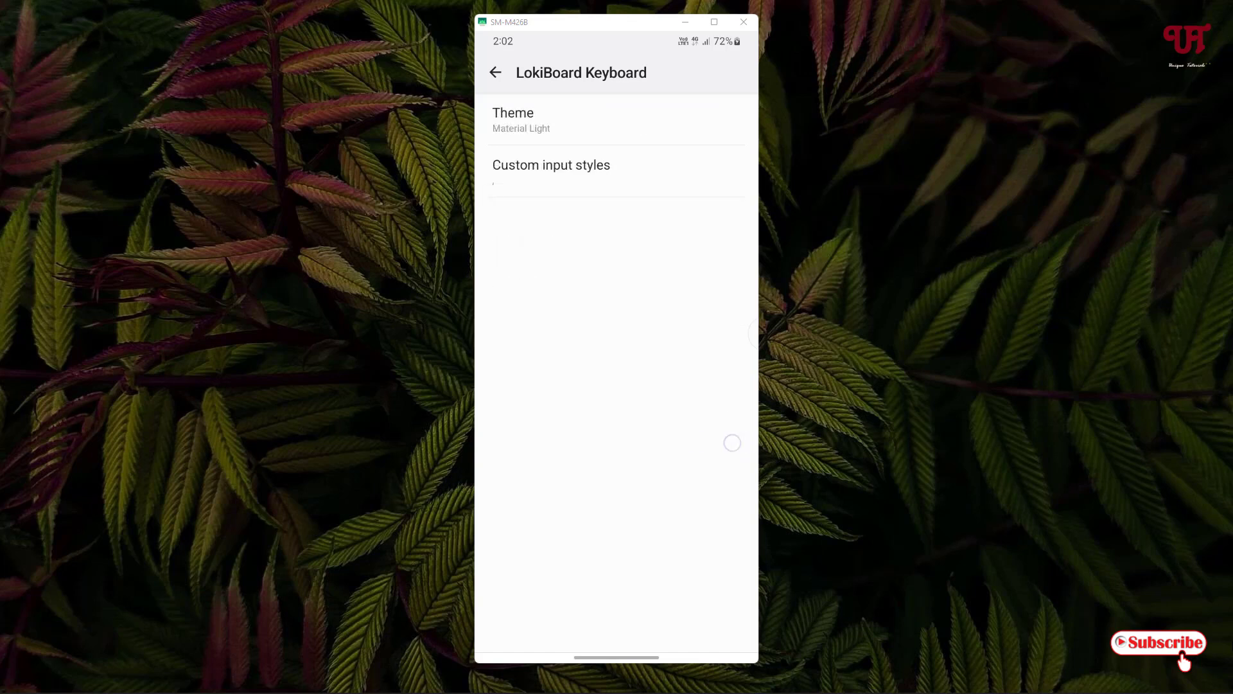
scroll("down", 3)
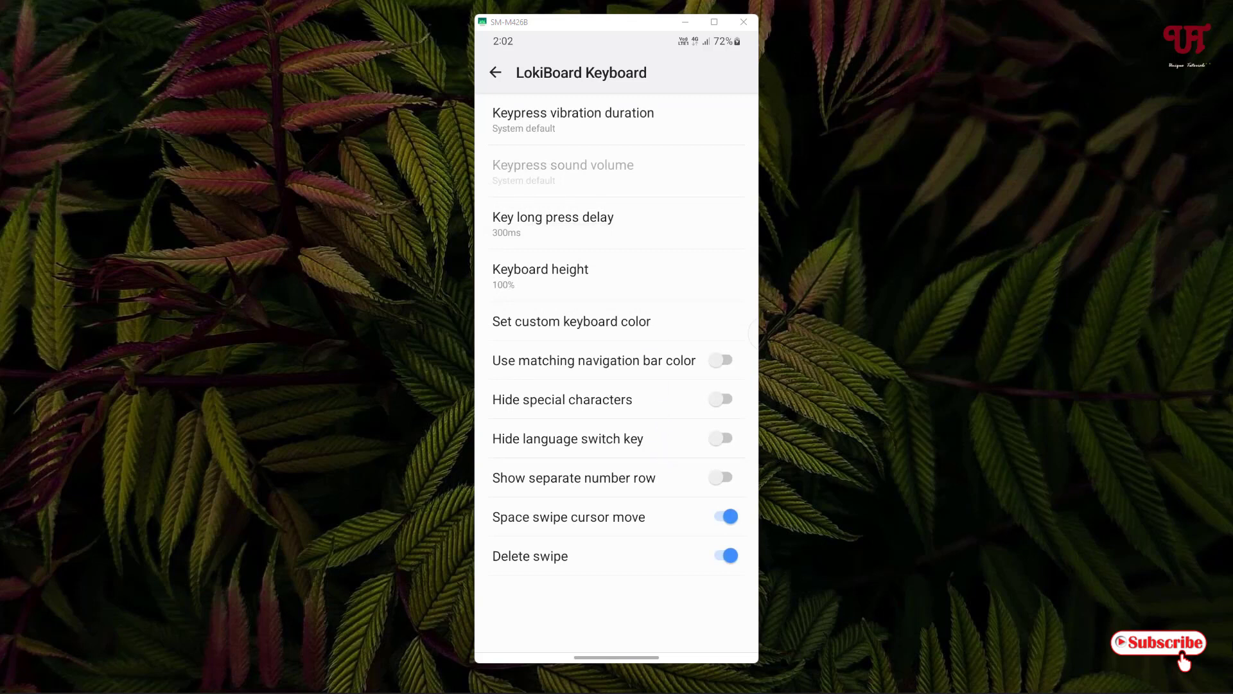
left_click(496, 72)
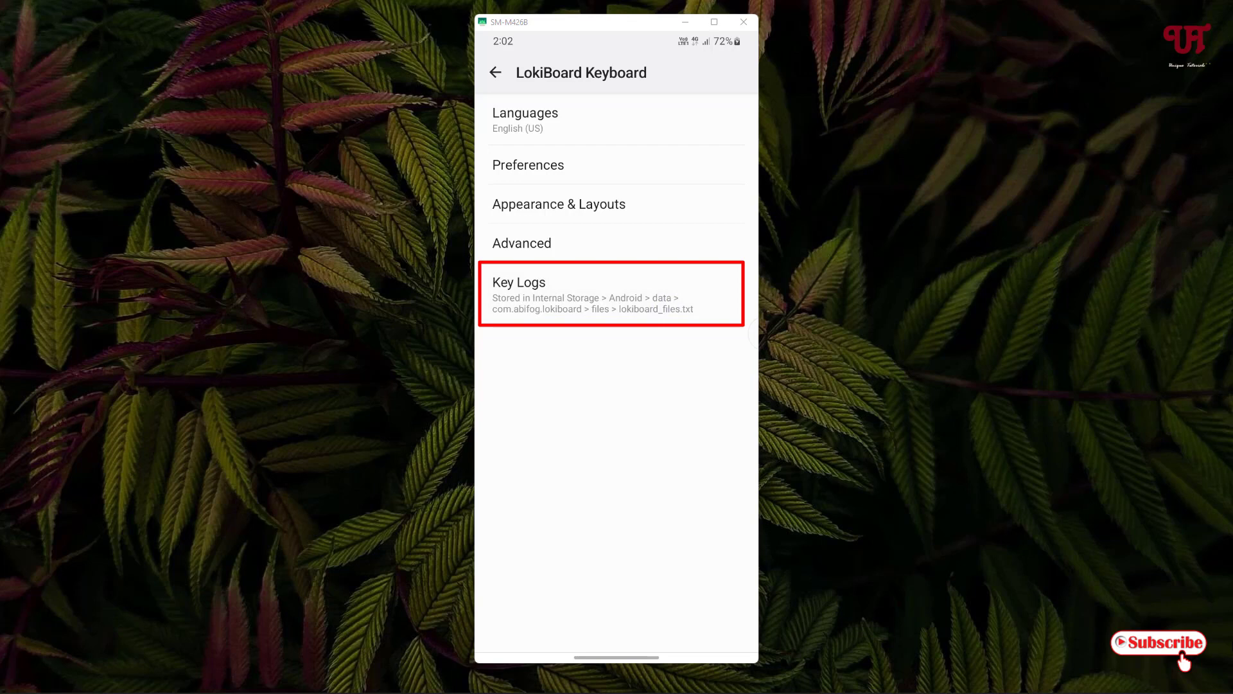
left_click(519, 282)
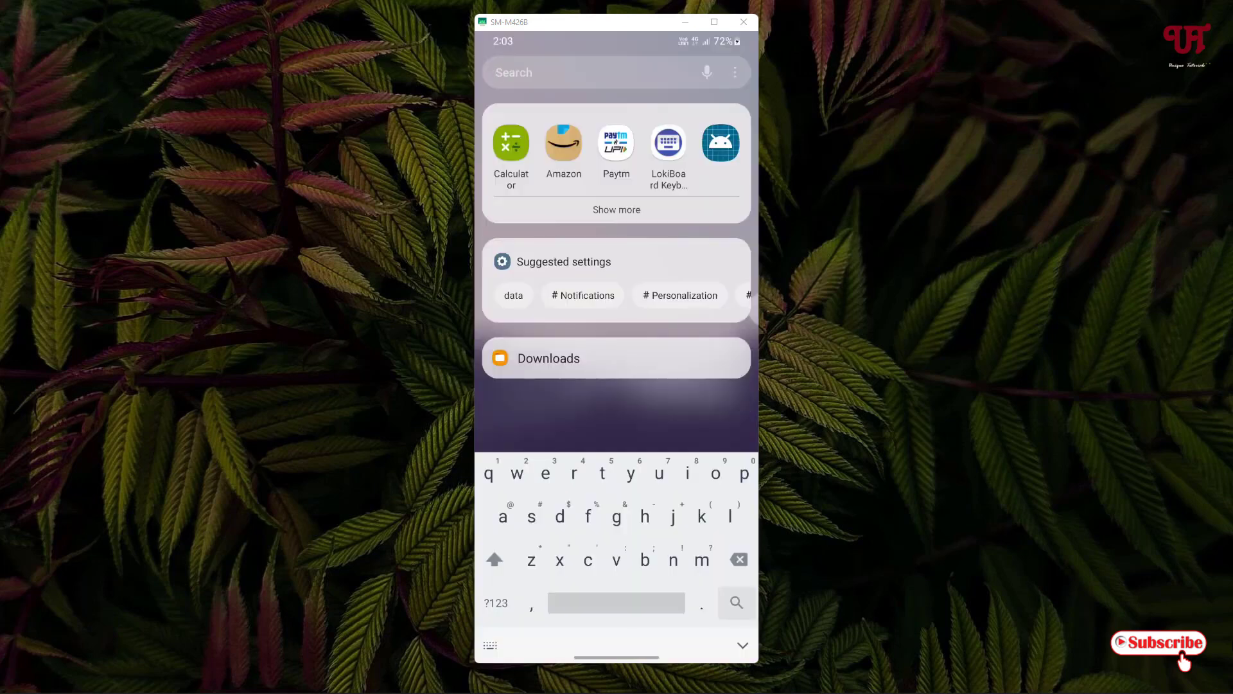
Type 'app' in the launcher search, clear it, then type 'grape'
type("apple")
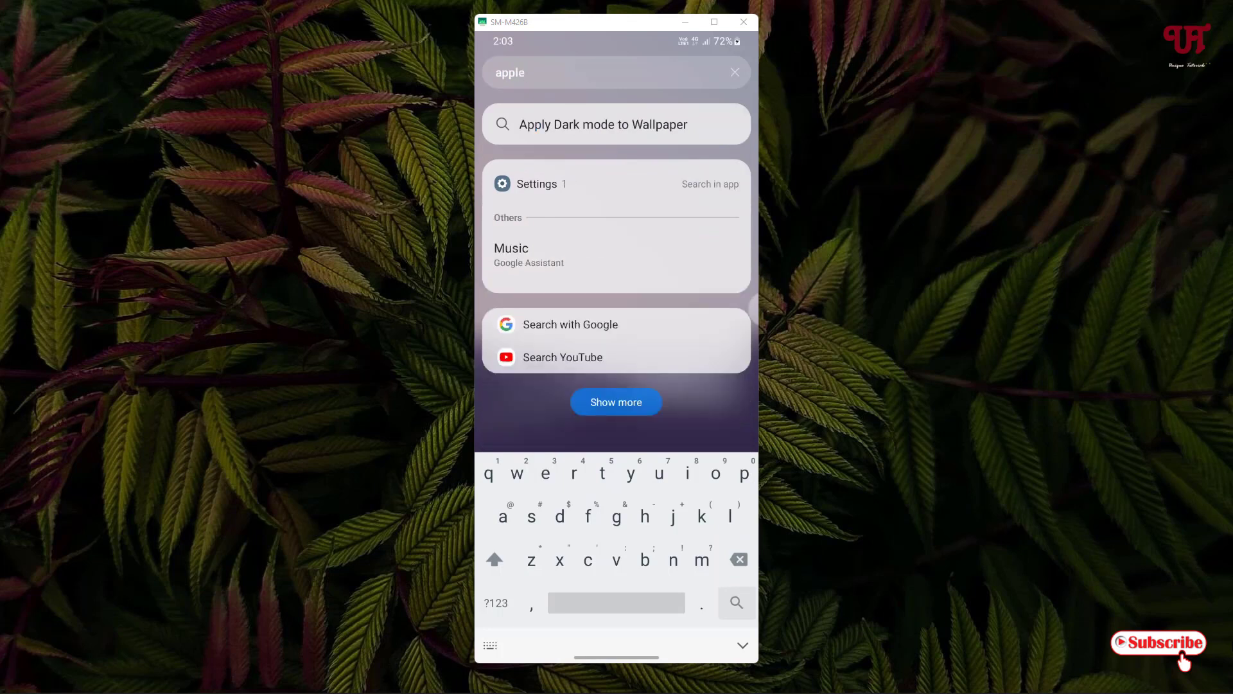
left_click(735, 71)
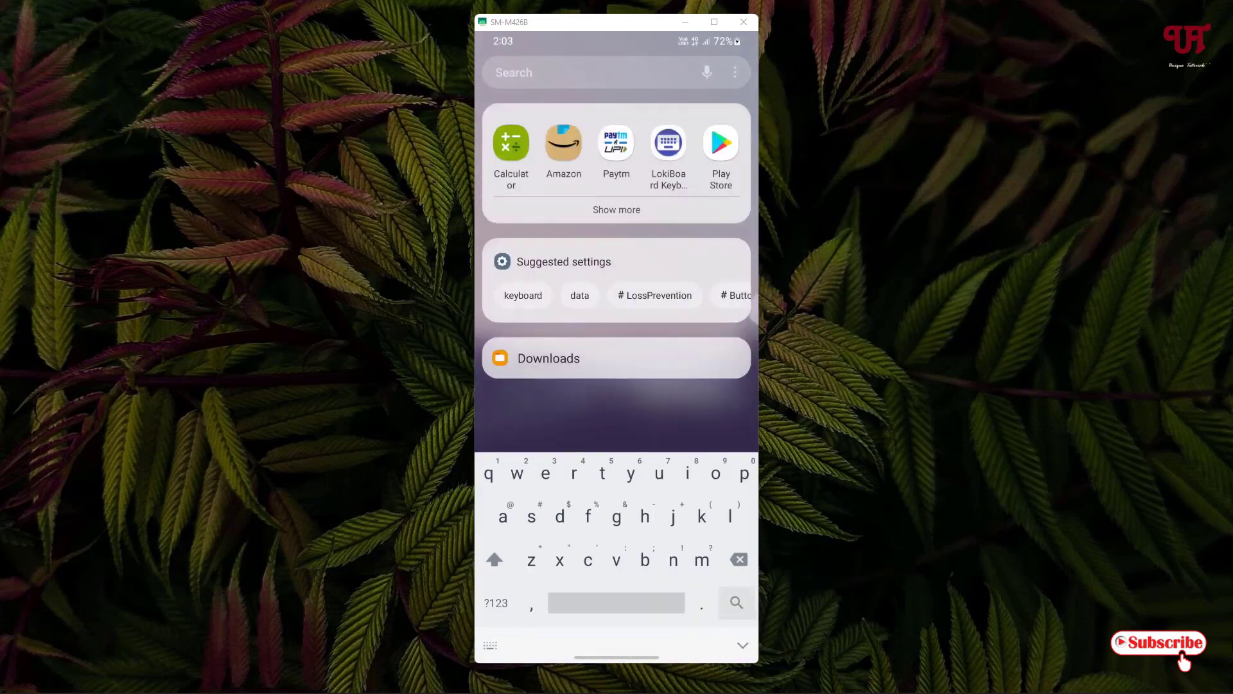
type("grape")
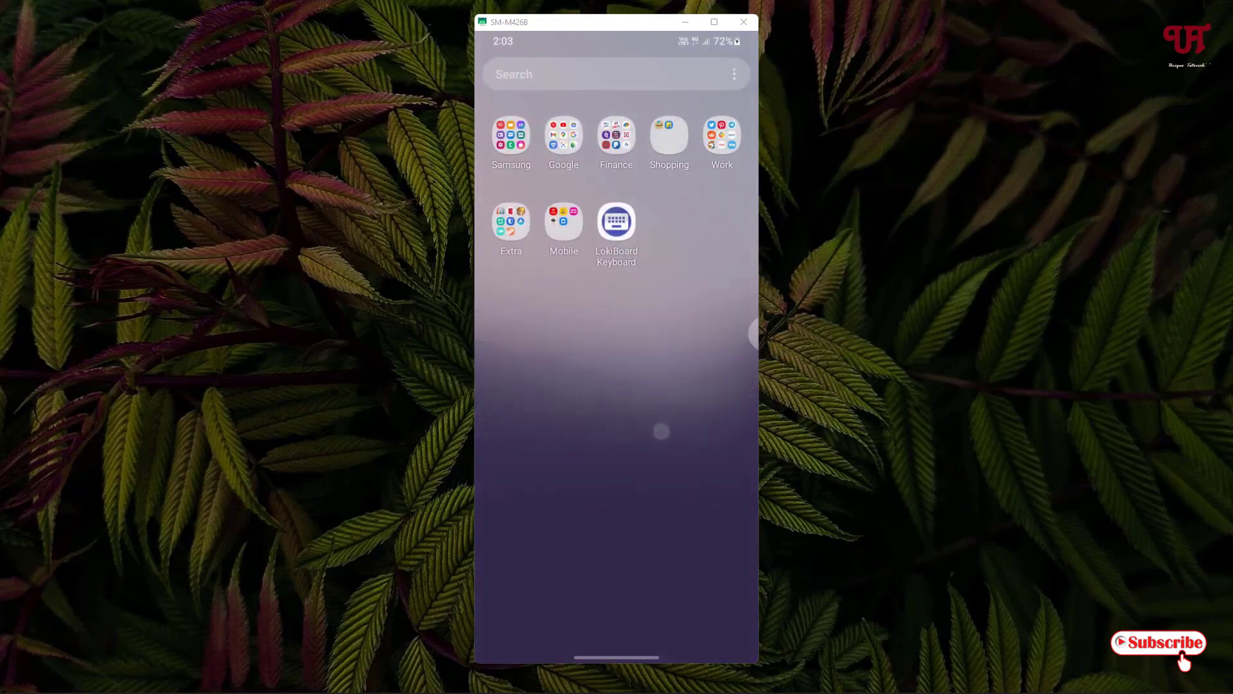
Open My Files from the Samsung folder and scroll through Internal storage
left_click(511, 135)
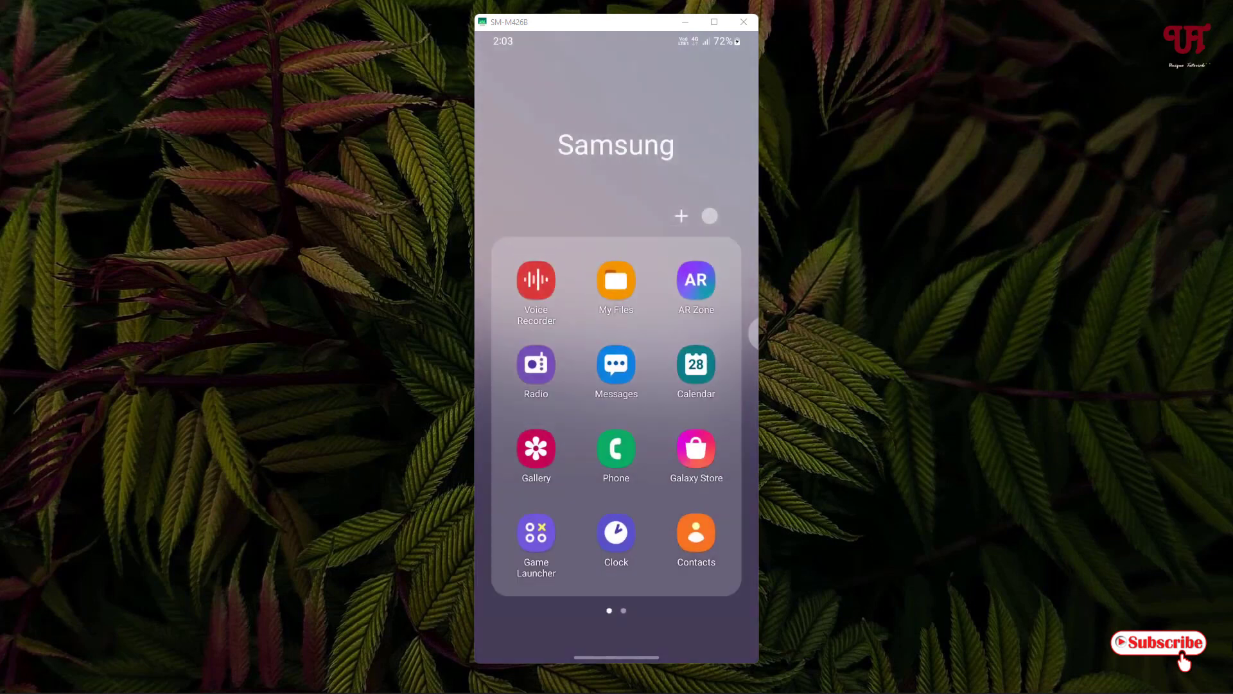
left_click(616, 279)
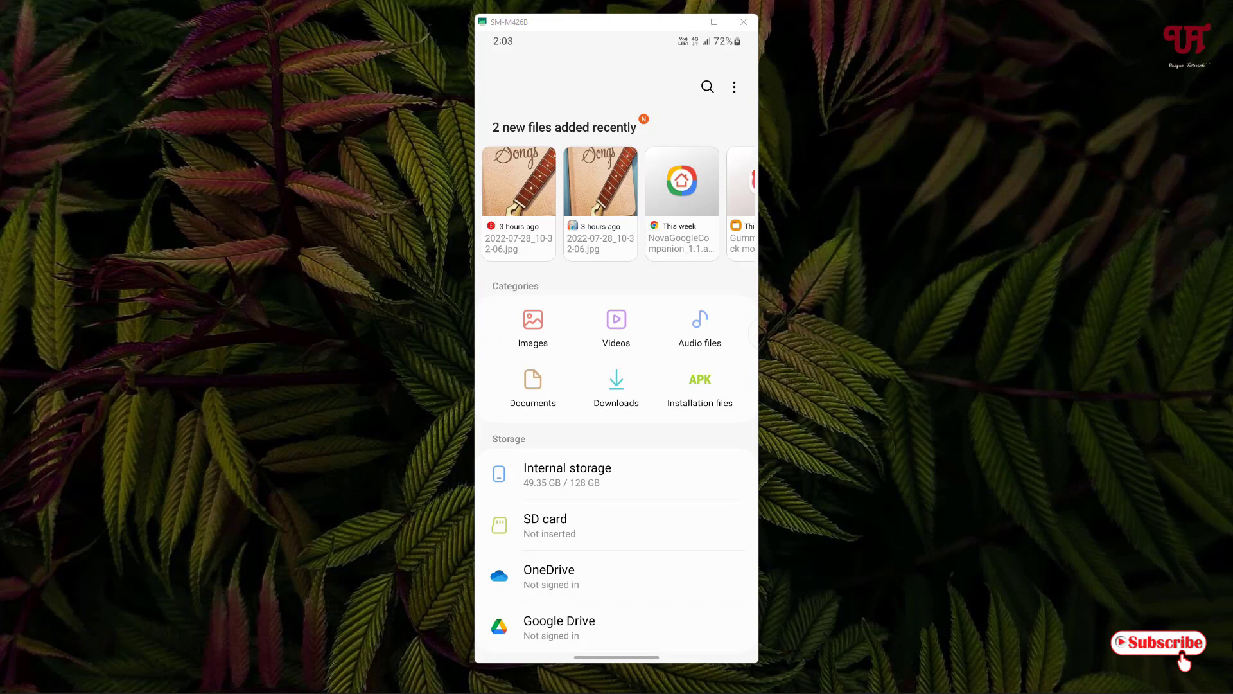
left_click(567, 474)
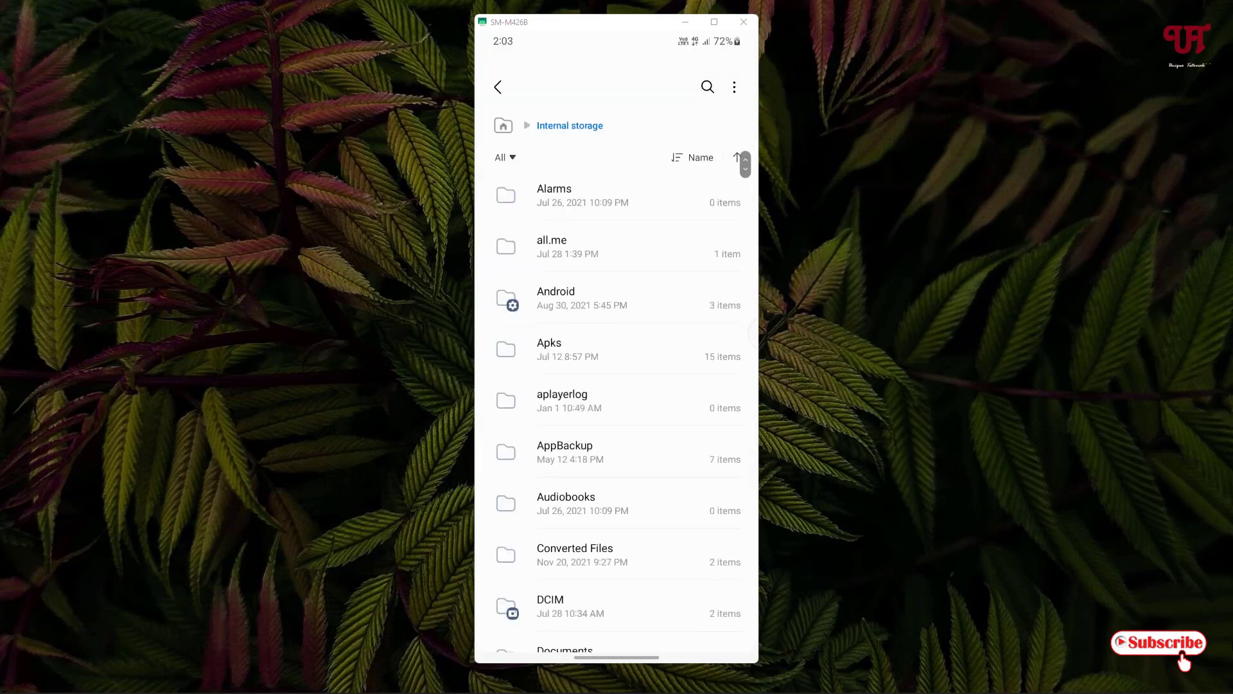
scroll("down", 3)
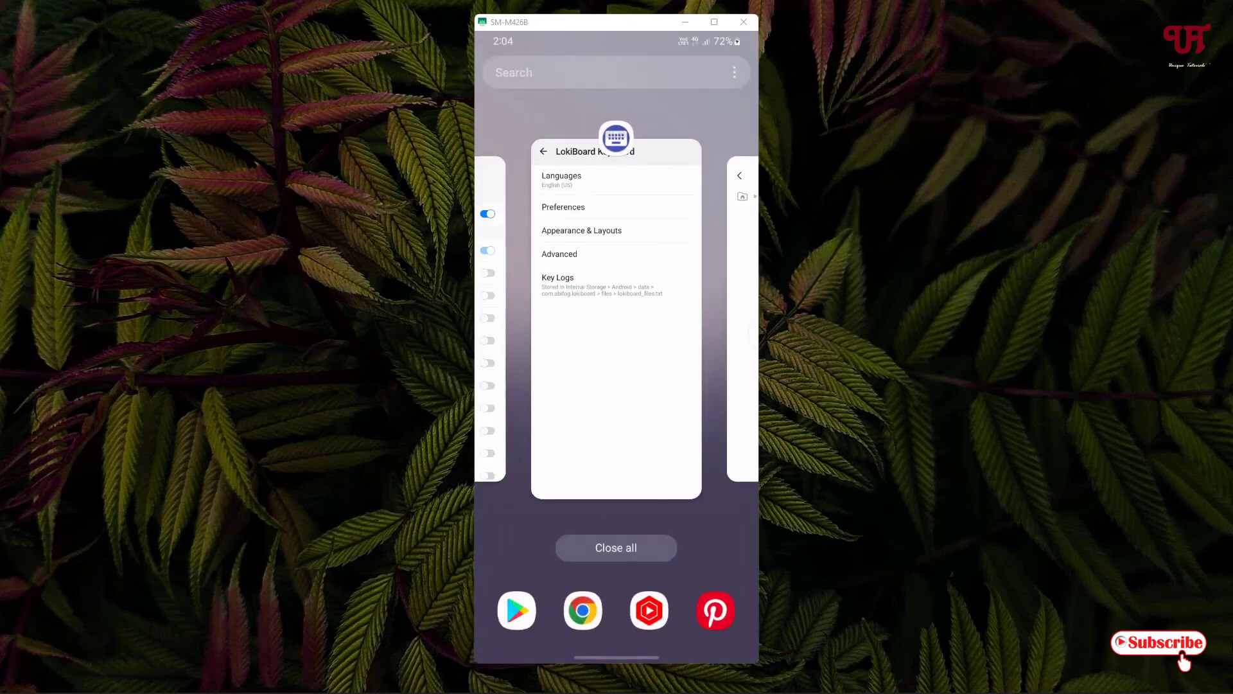
Install Solid Explorer File Manager from the Play Store 'solid explorer' search and launch it
left_click(616, 548)
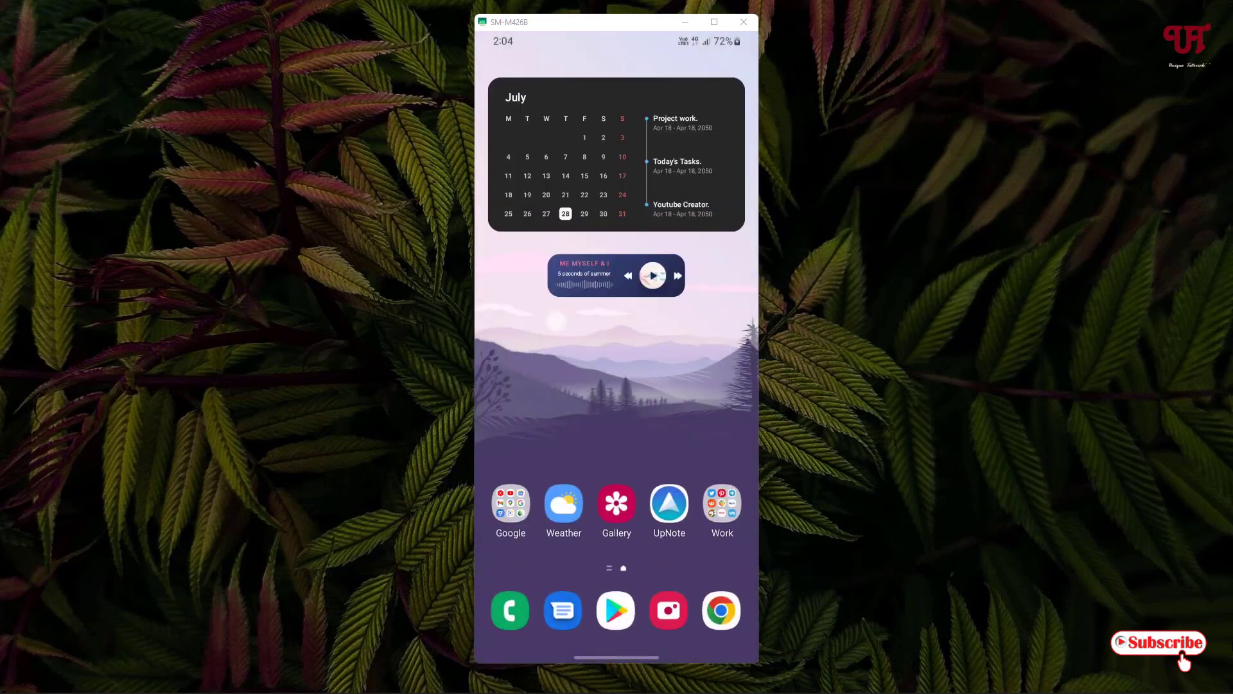
left_click(616, 611)
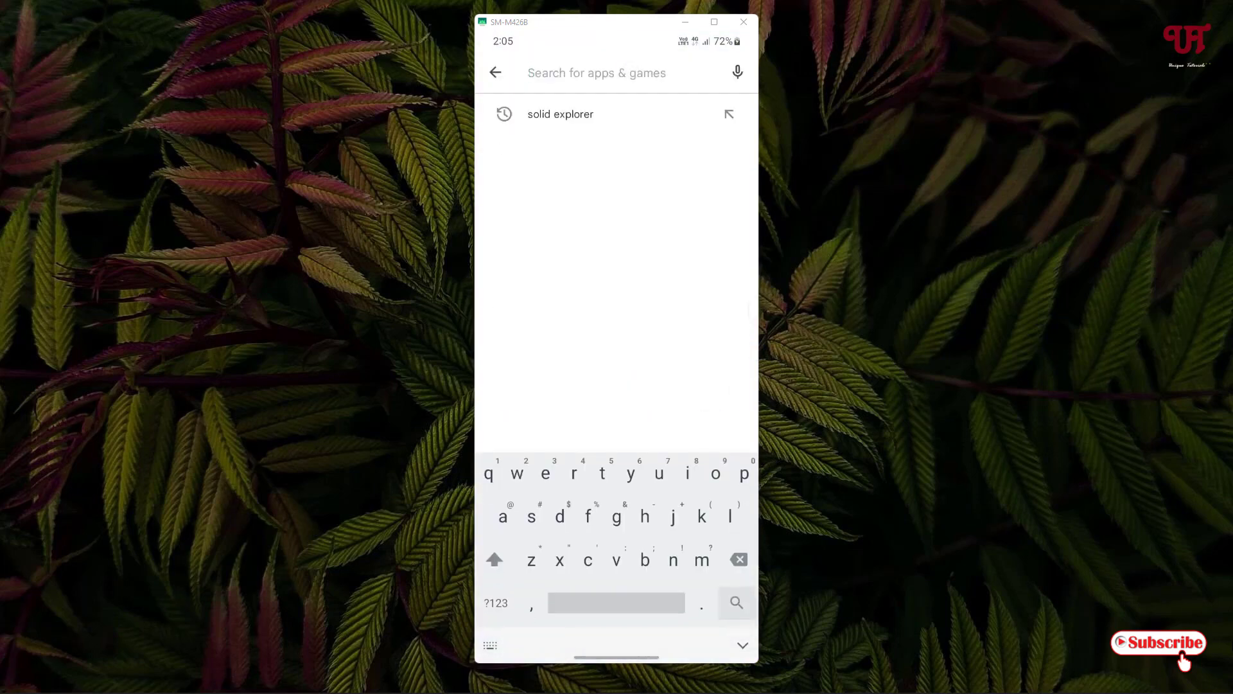
left_click(560, 114)
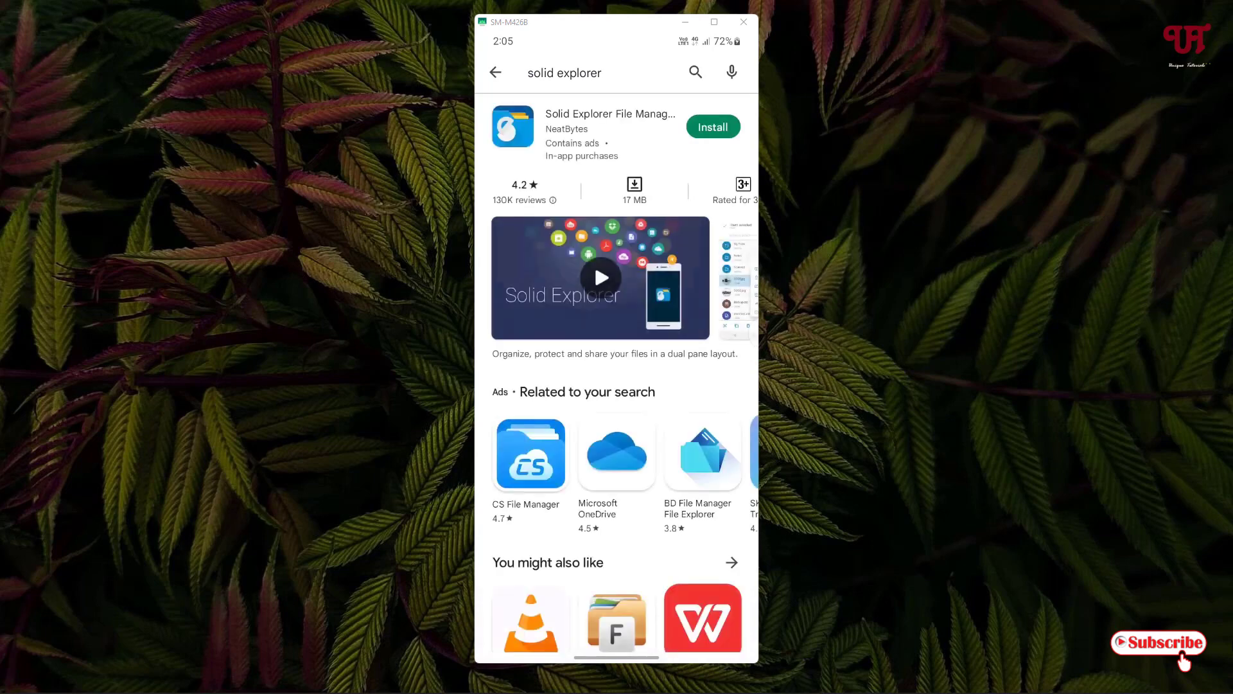
left_click(610, 114)
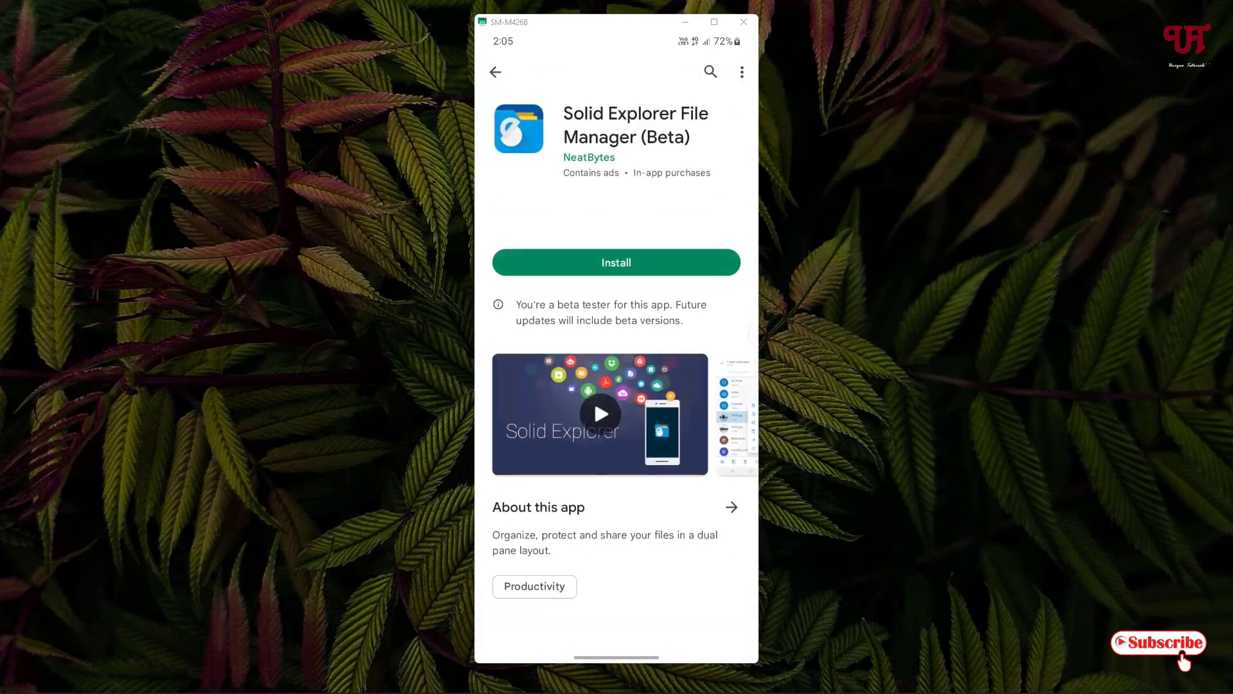
left_click(616, 262)
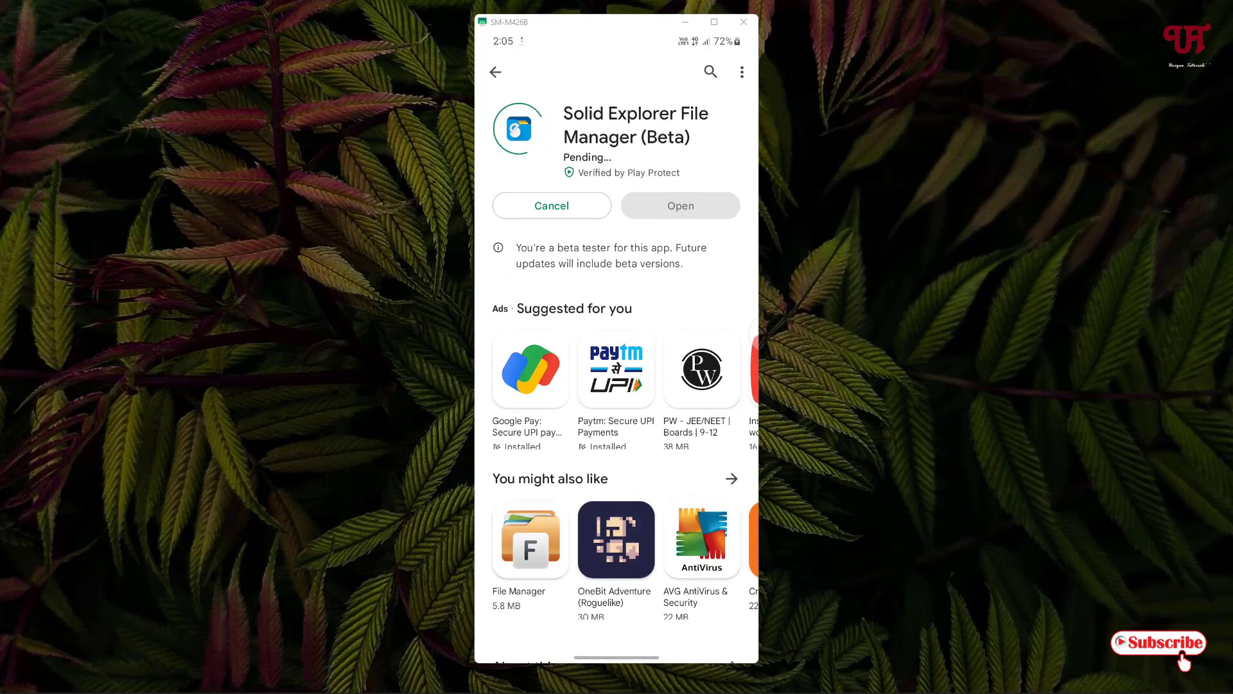
left_click(680, 206)
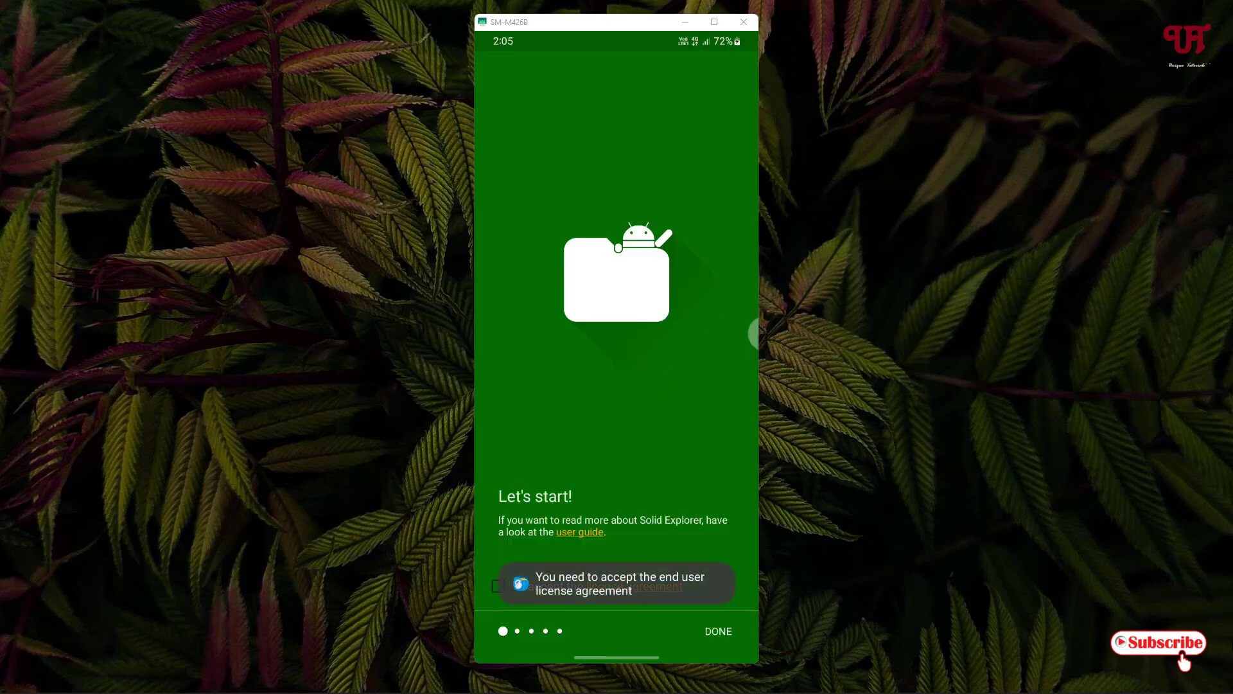
Accept Solid Explorer's license agreement and switch on its All files access
left_click(719, 631)
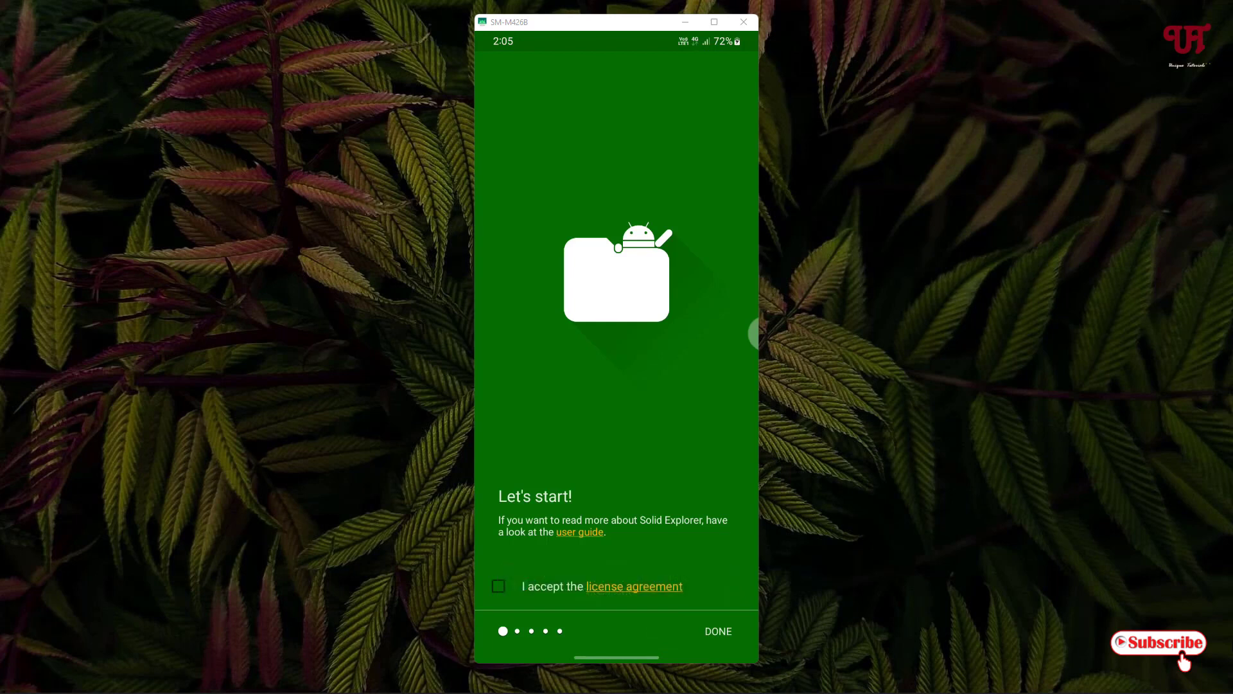
left_click(498, 586)
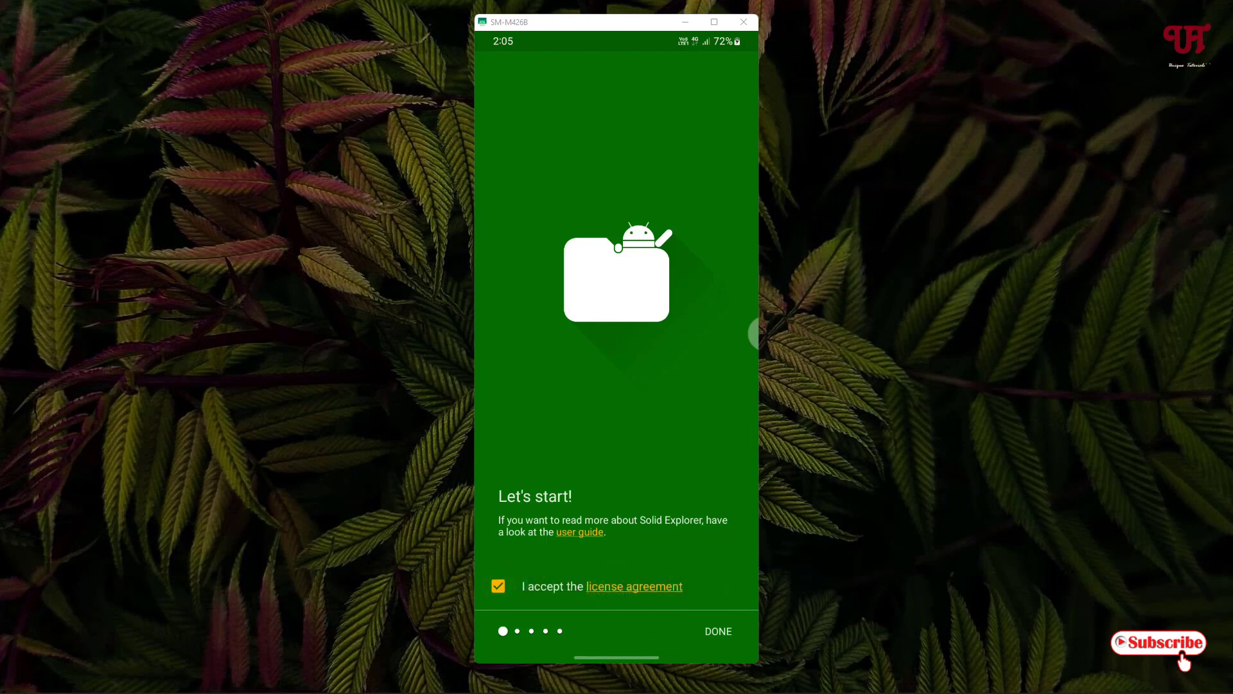
left_click(717, 631)
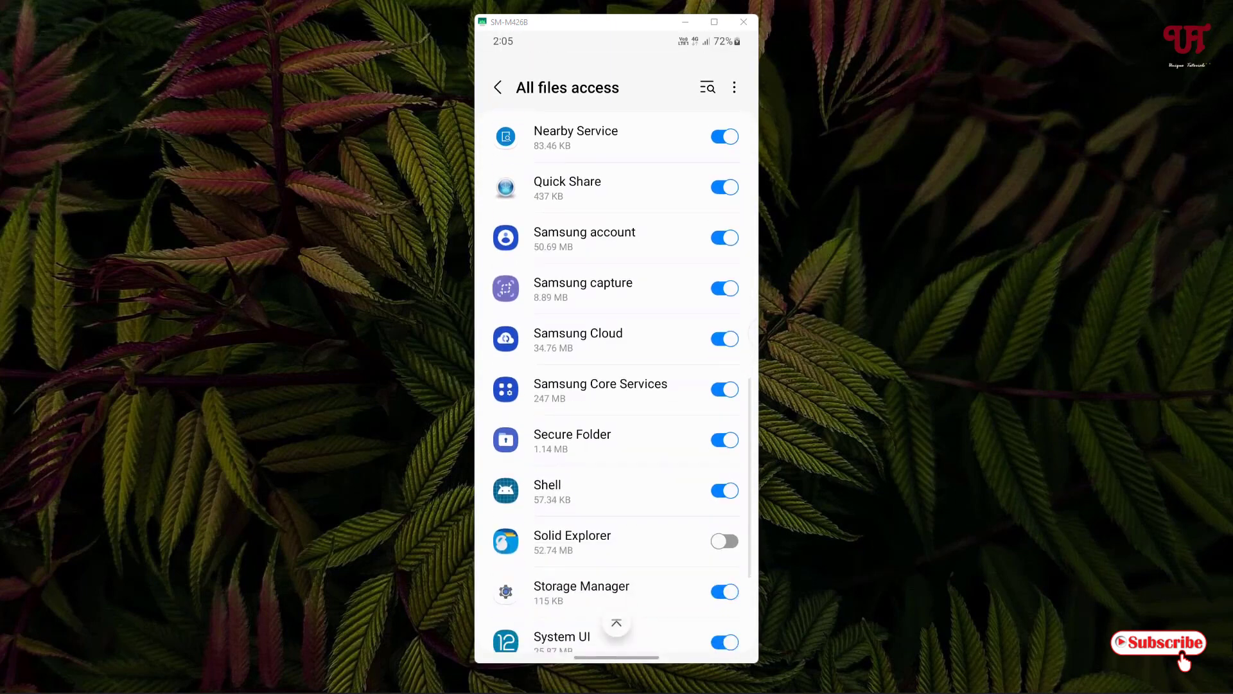
left_click(724, 541)
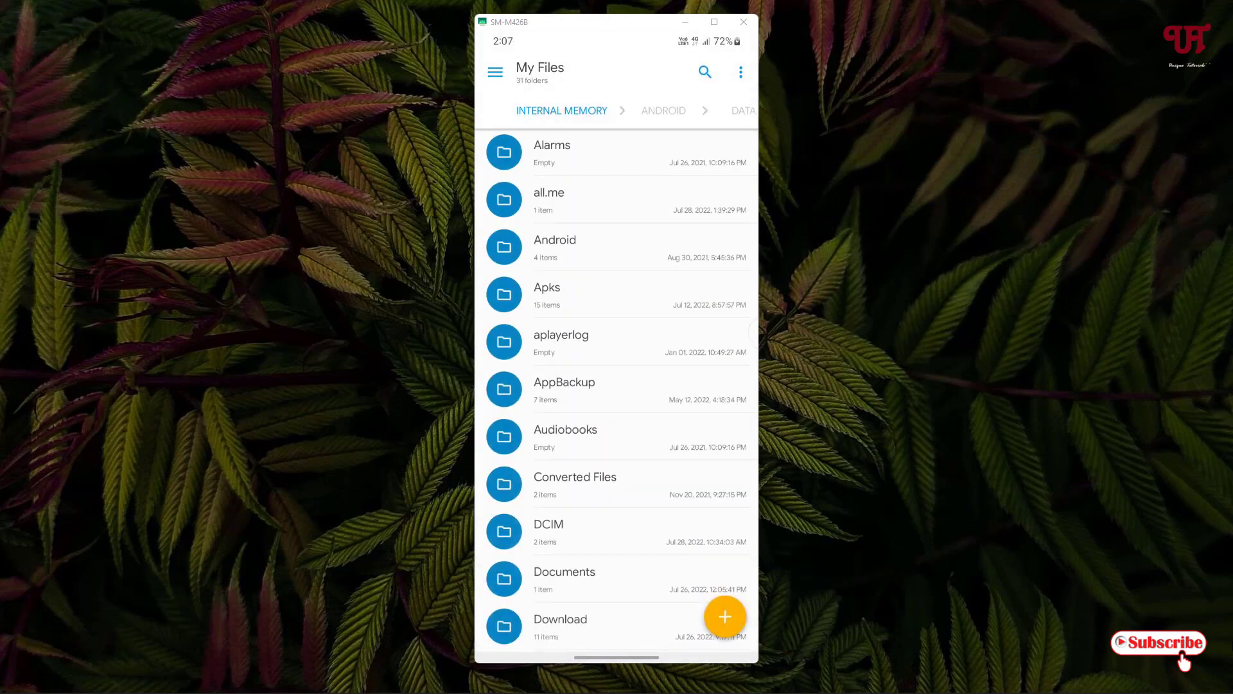
From the menu, open Internal Memory and grant Solid Explorer access to Android/data
left_click(495, 71)
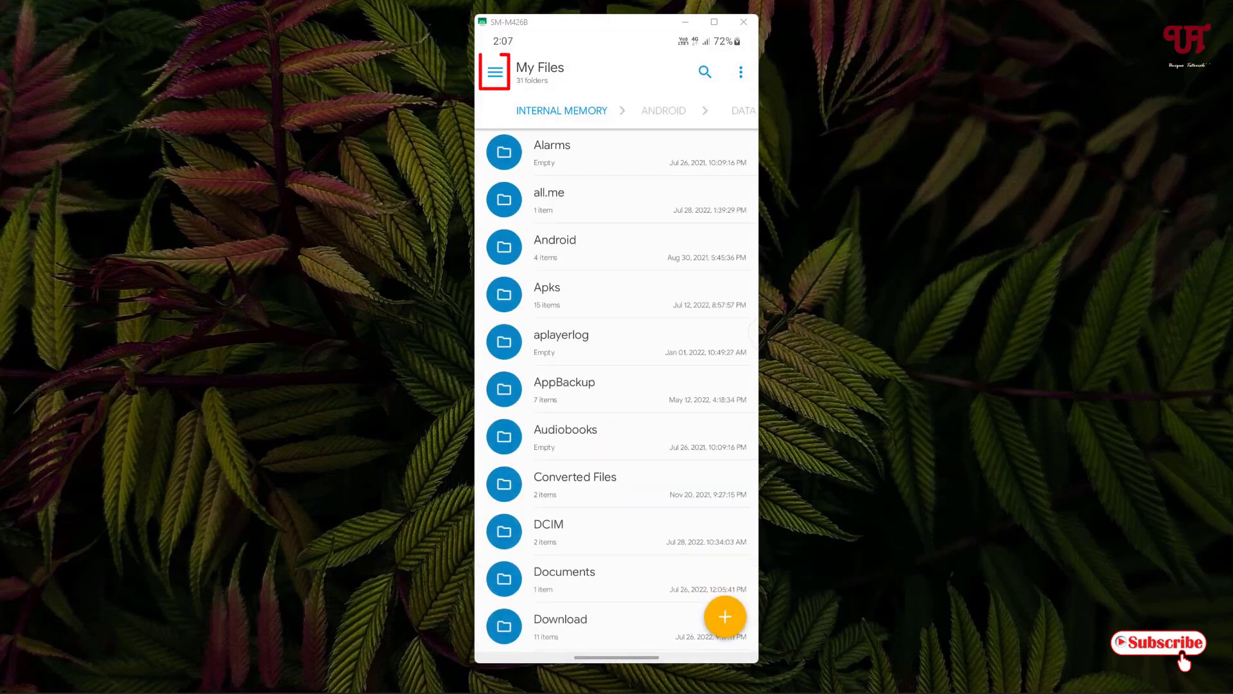
left_click(495, 71)
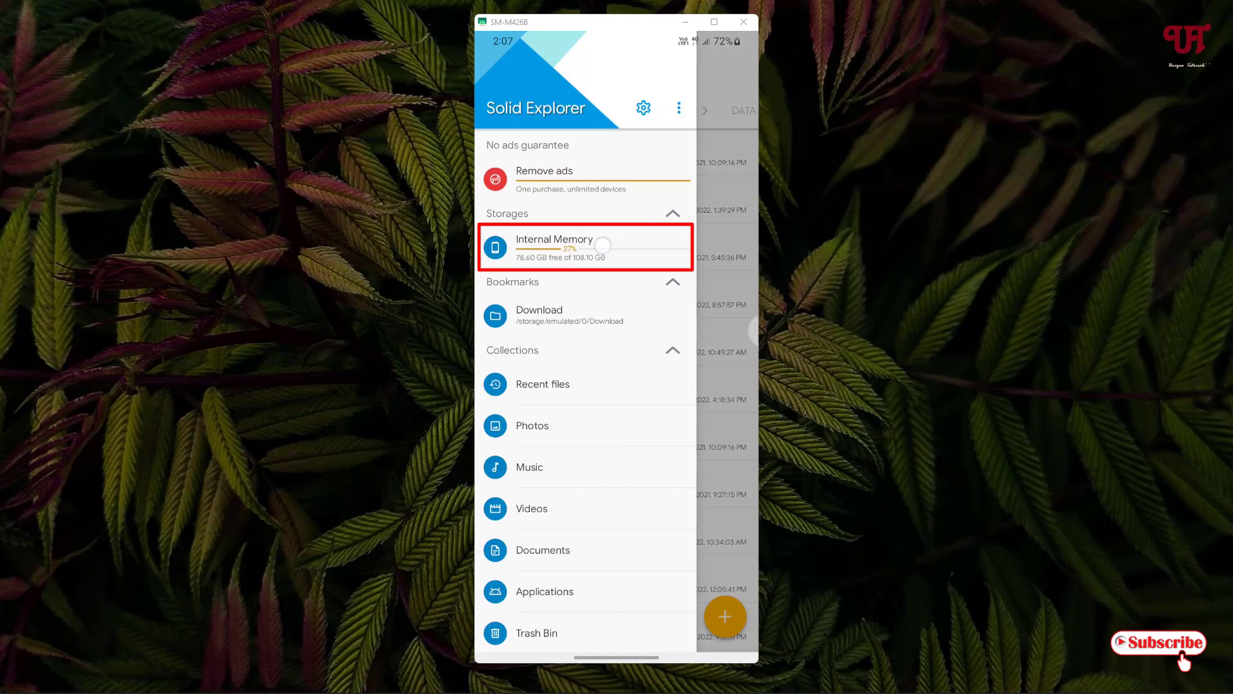
left_click(554, 247)
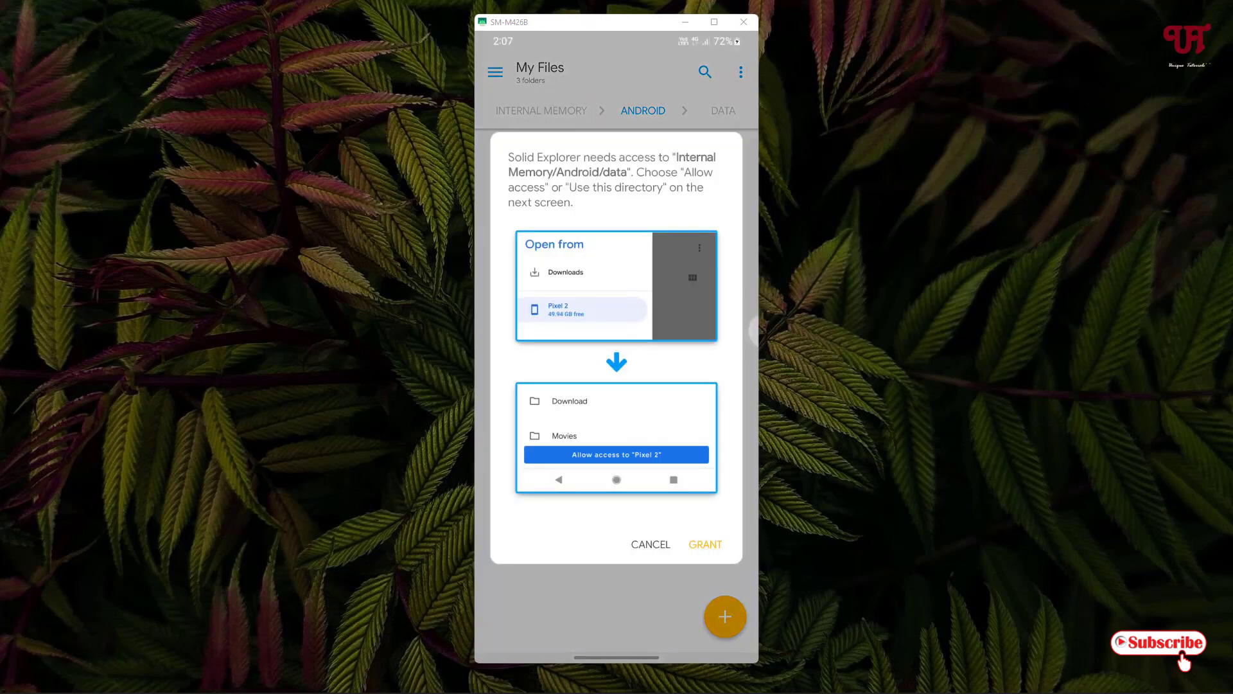
left_click(705, 544)
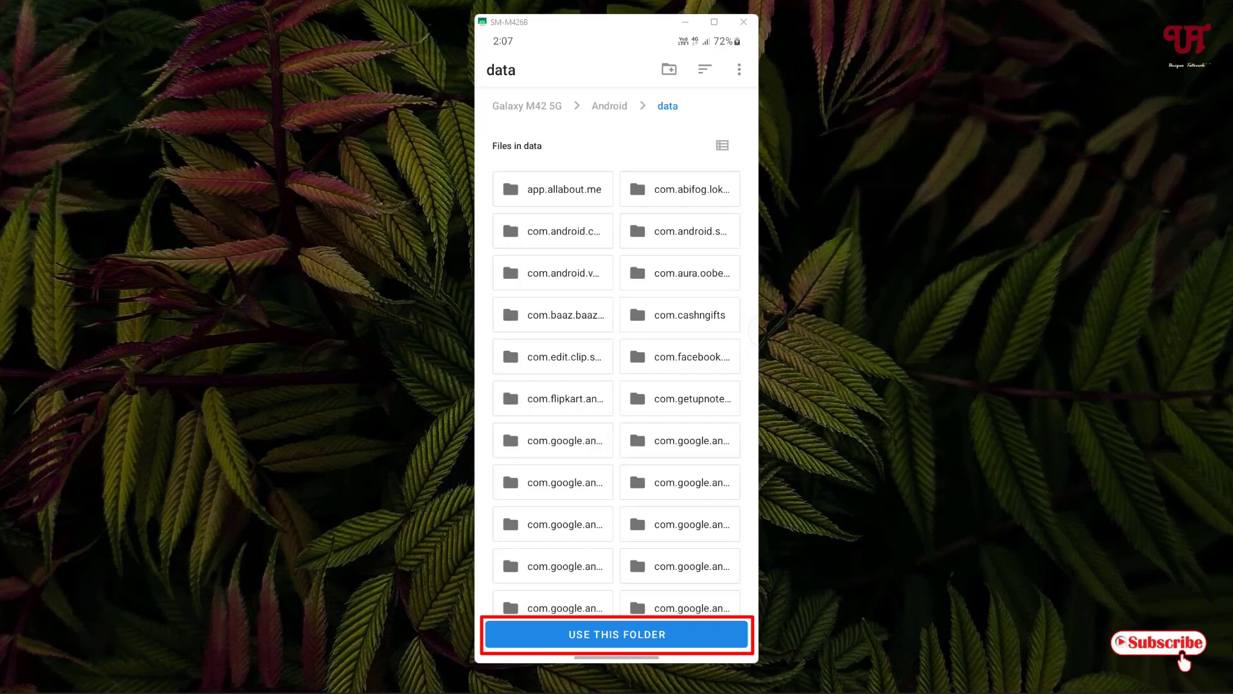
left_click(616, 634)
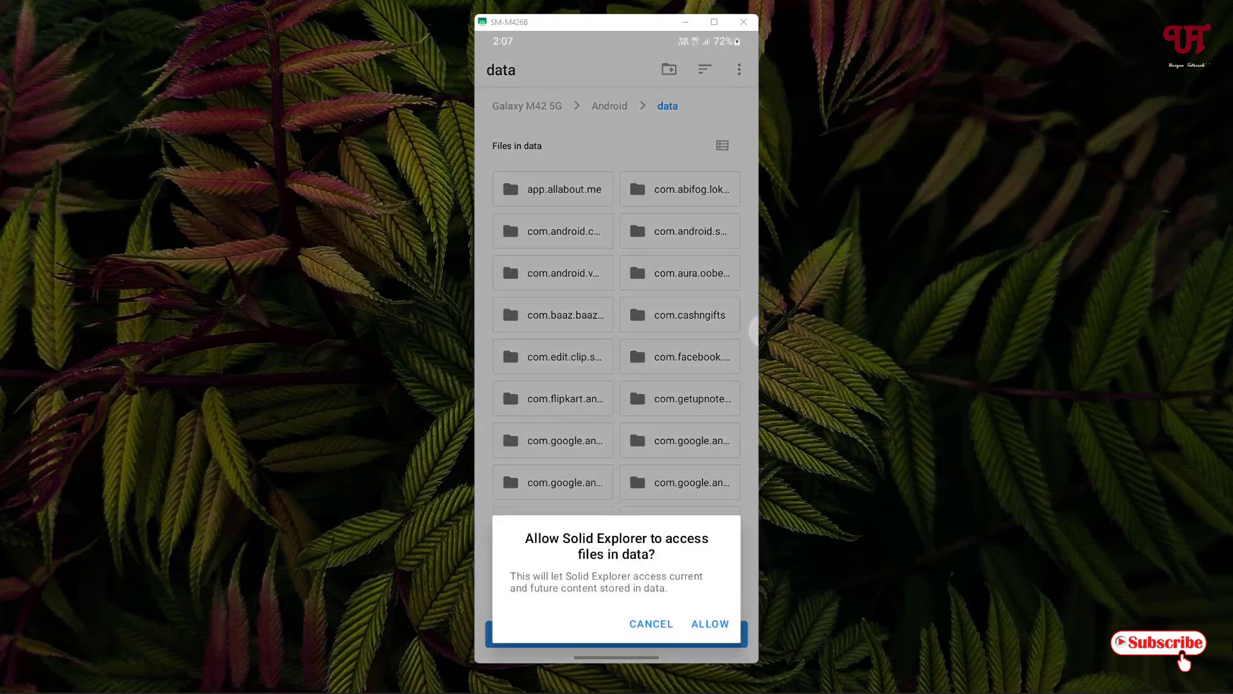
left_click(710, 624)
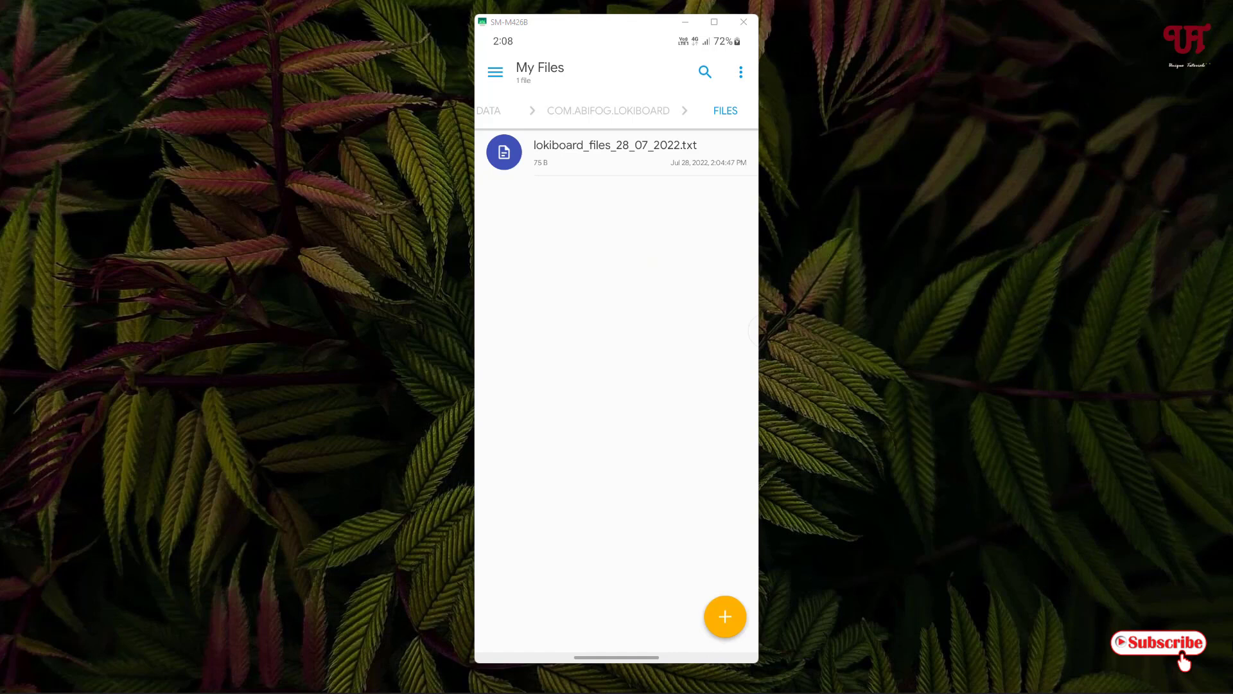
Open lokiboard_files_28_07_2022.txt with SE Text Editor
left_click(614, 145)
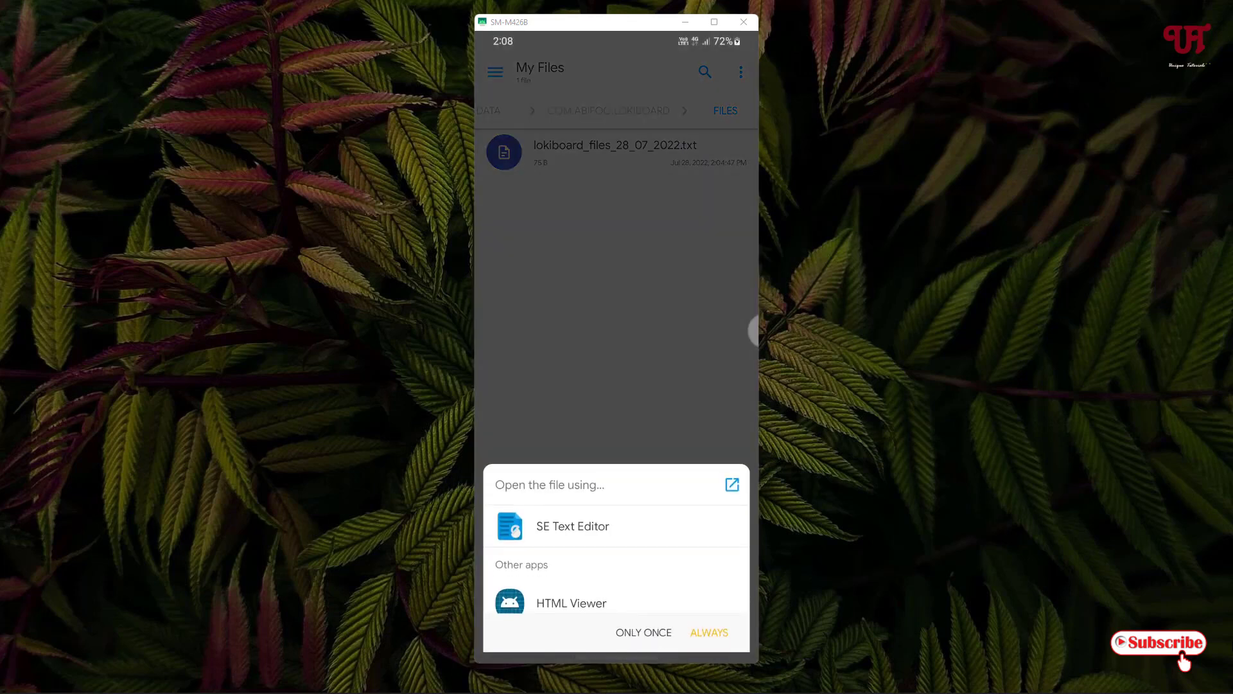
left_click(572, 526)
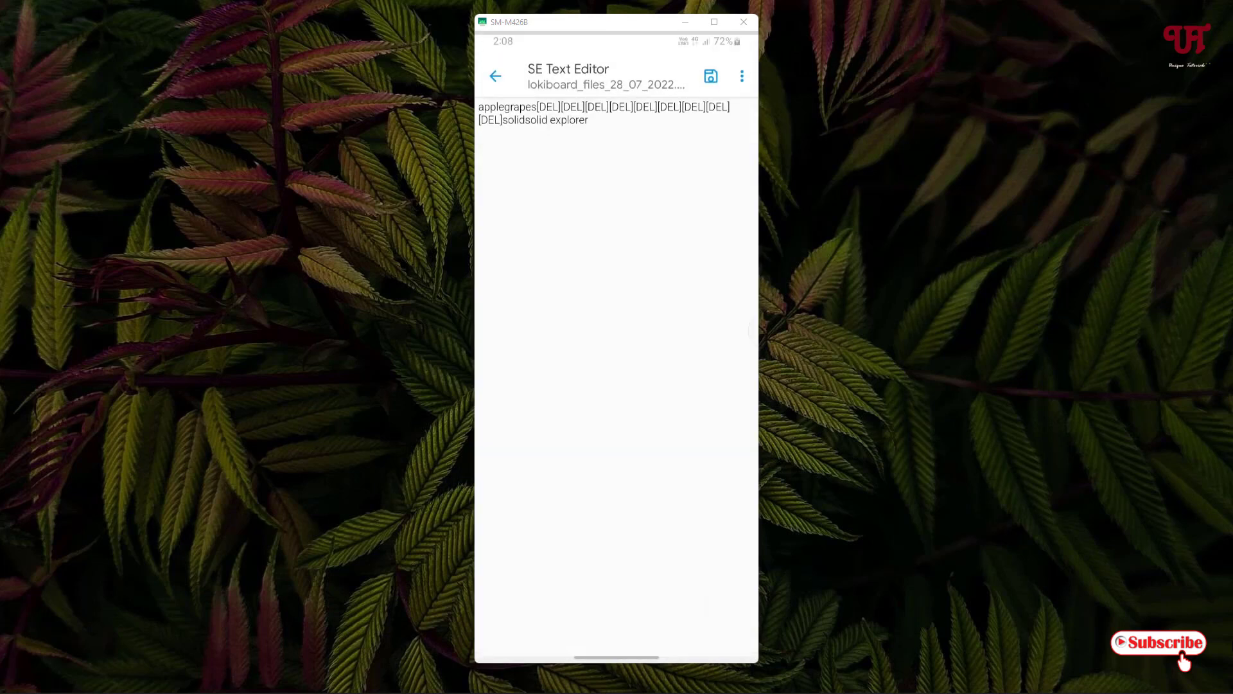